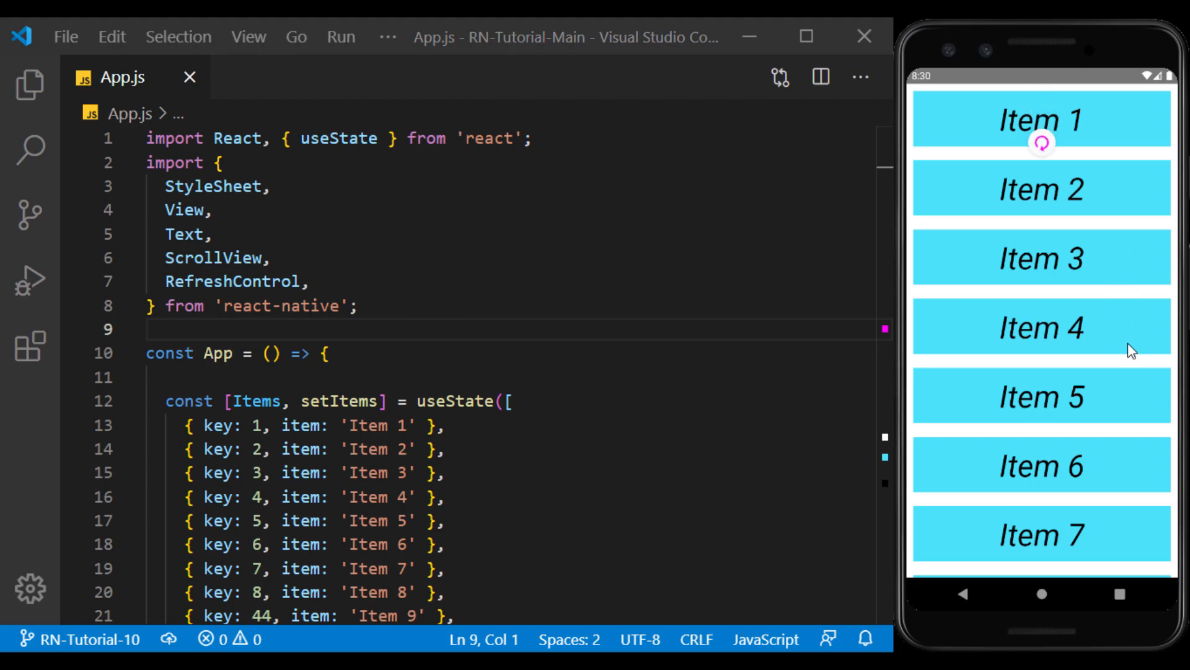
# Step: Comment out the ScrollView block with Ctrl+/ and add an empty line above it for new code
pyautogui.scroll(-3)
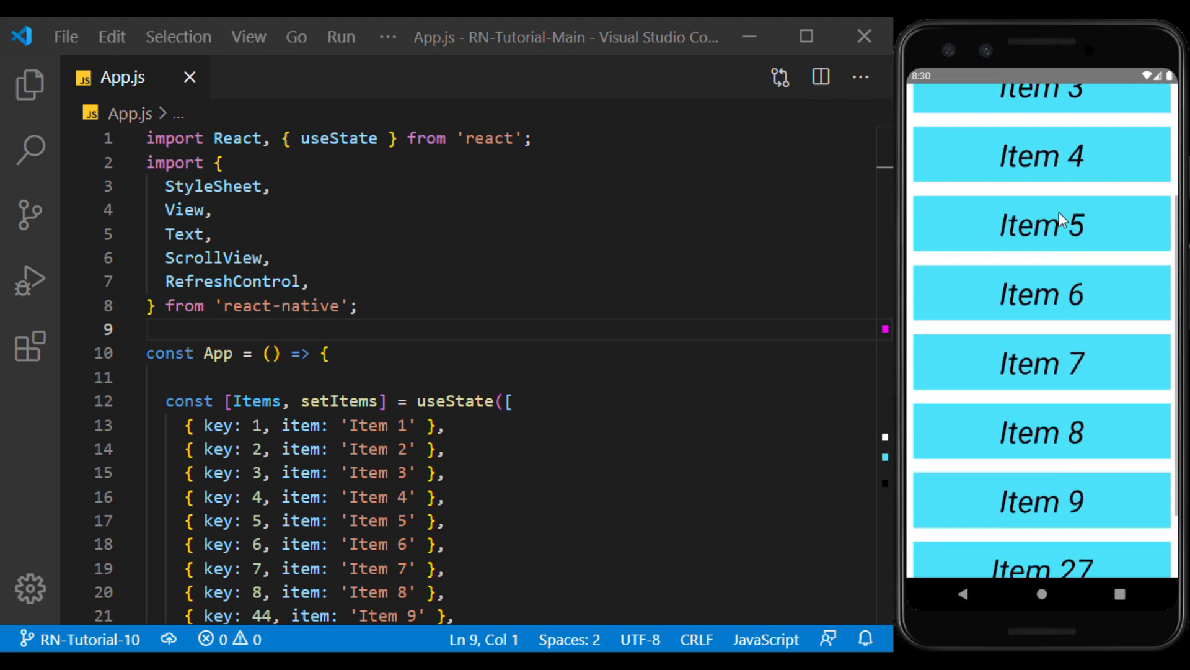
pyautogui.scroll(3)
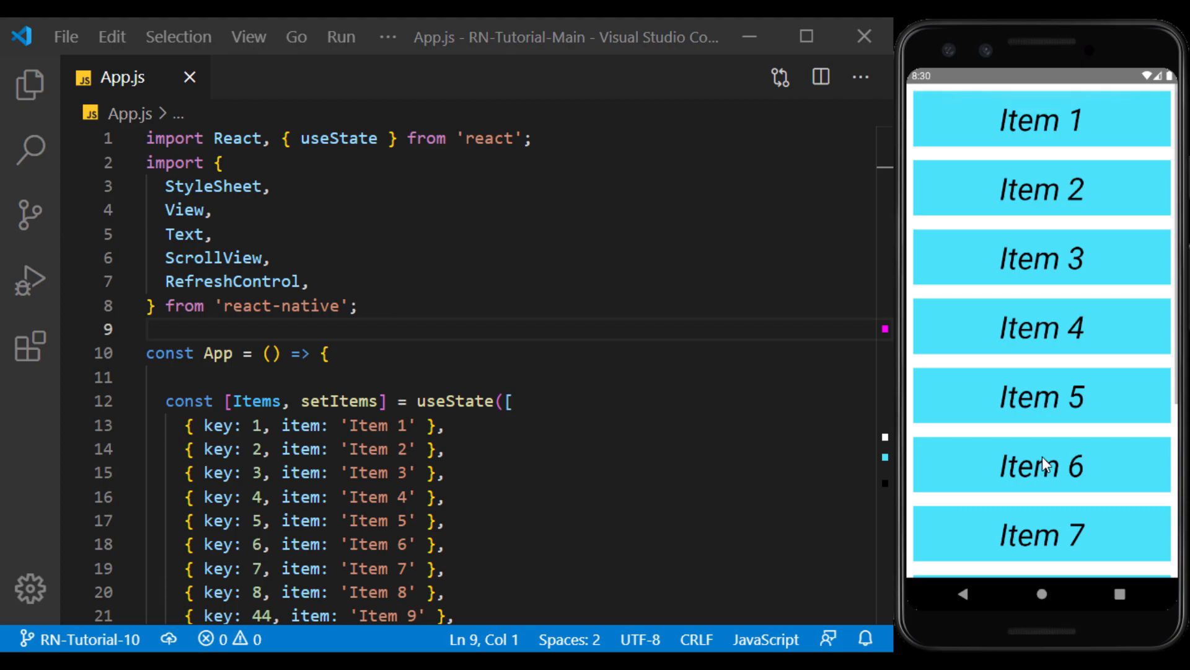
pyautogui.scroll(-3)
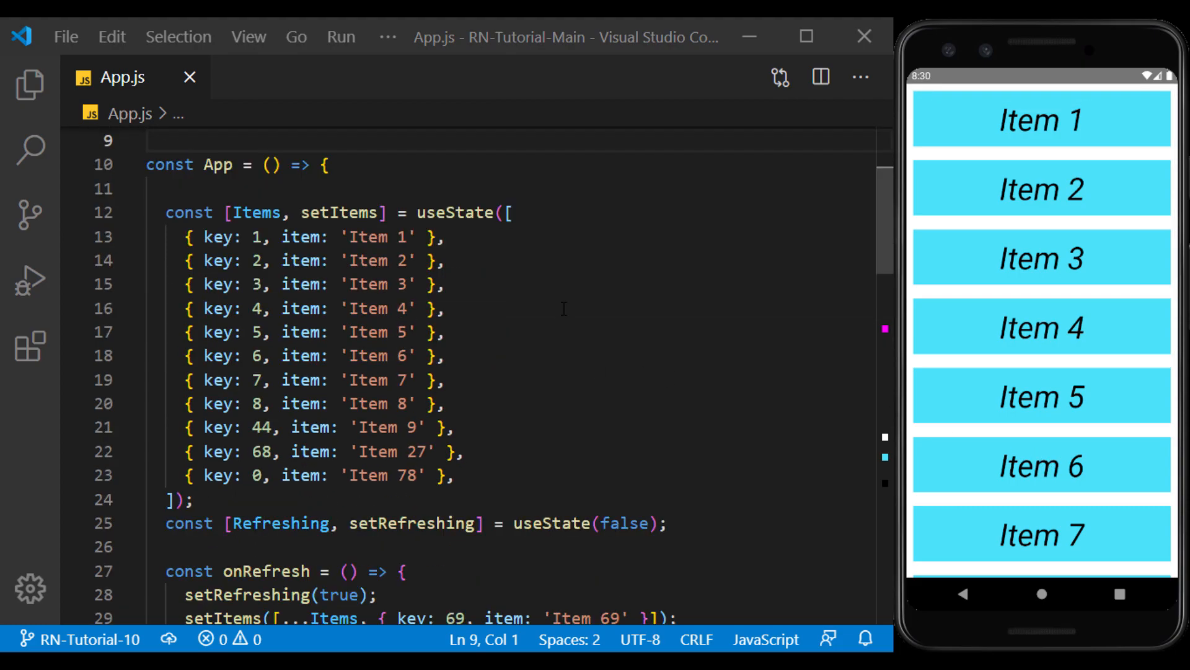
pyautogui.scroll(-3)
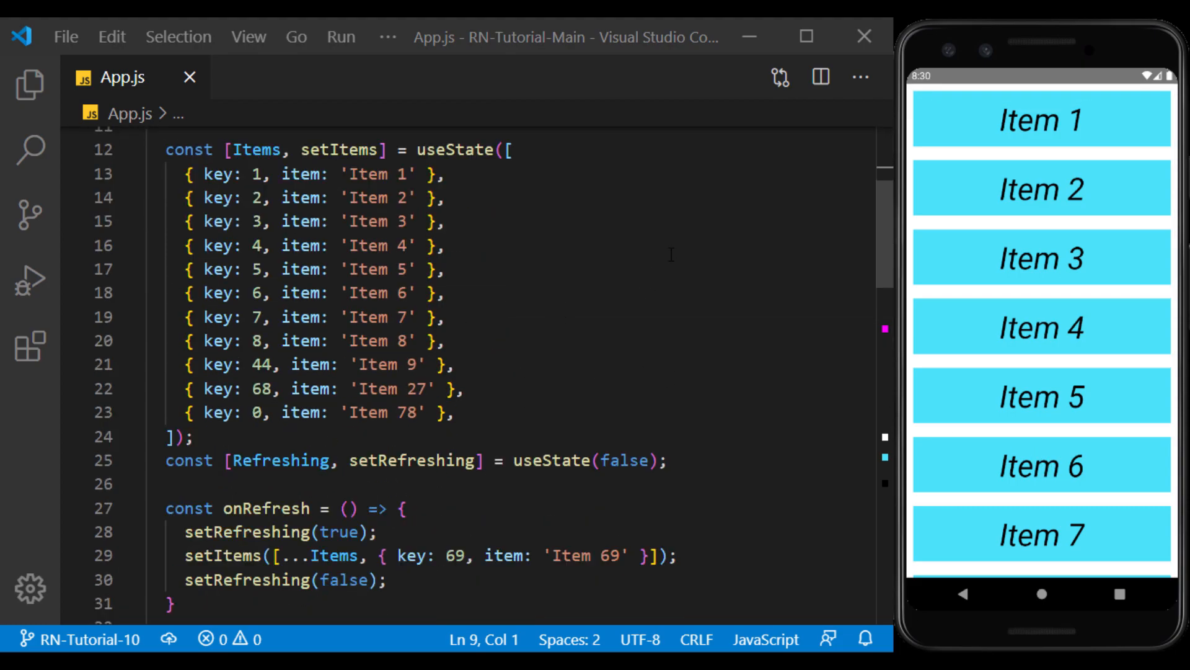
pyautogui.scroll(-3)
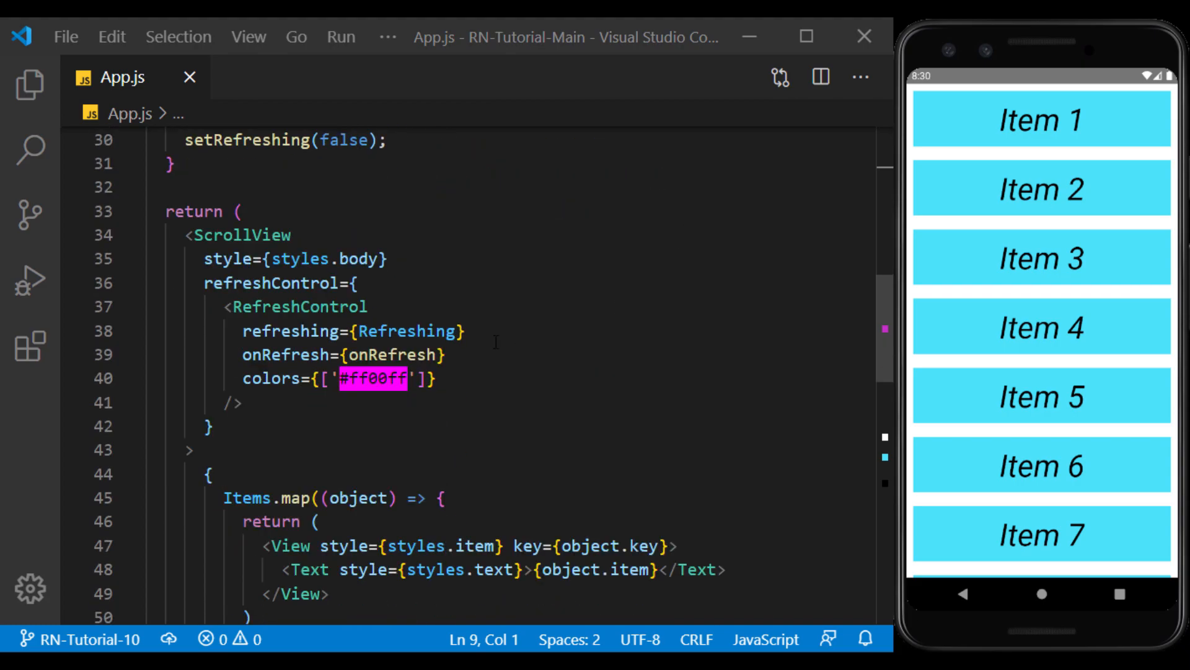
pyautogui.moveTo(530, 298)
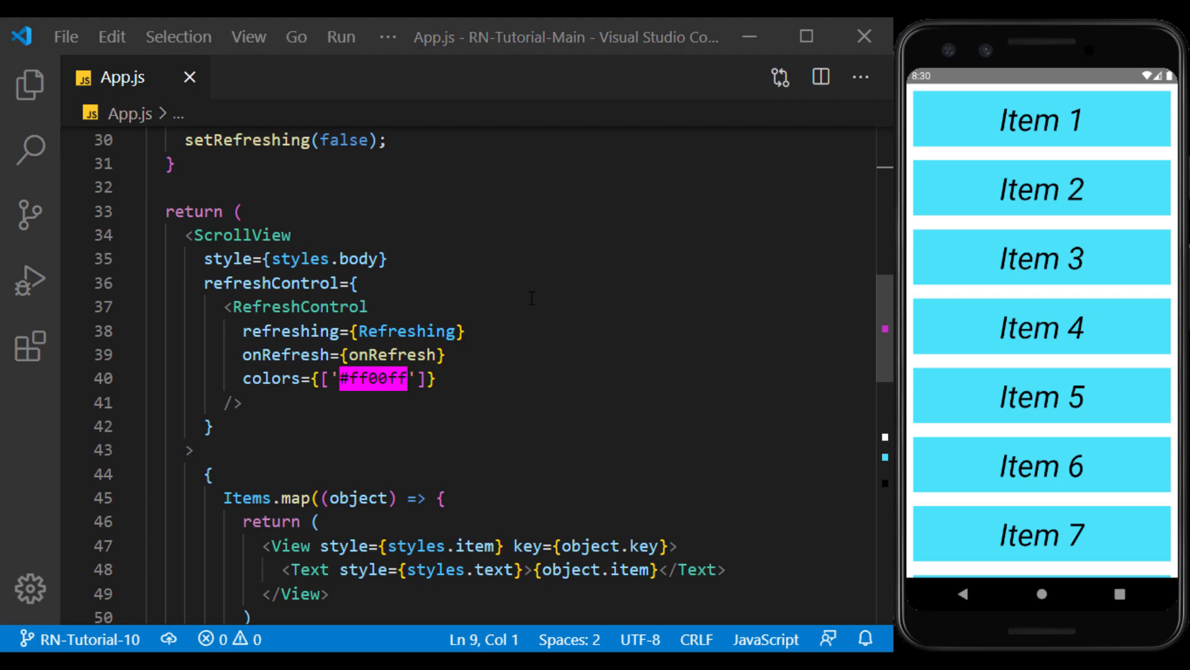
pyautogui.moveTo(538, 299)
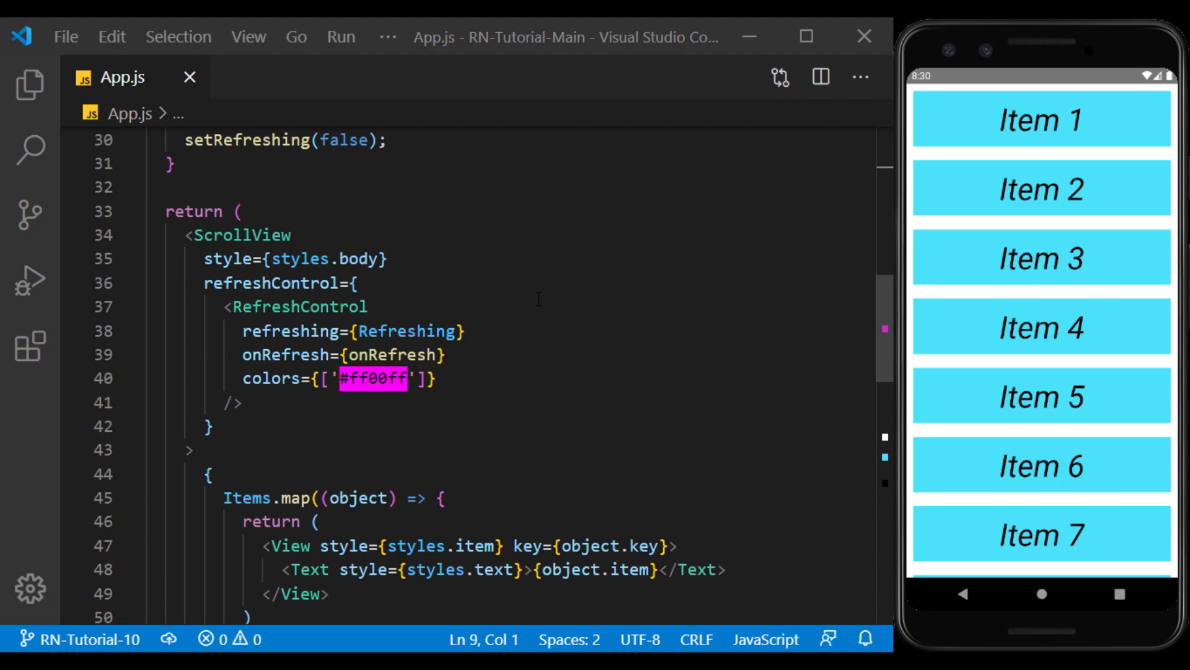
pyautogui.click(186, 235)
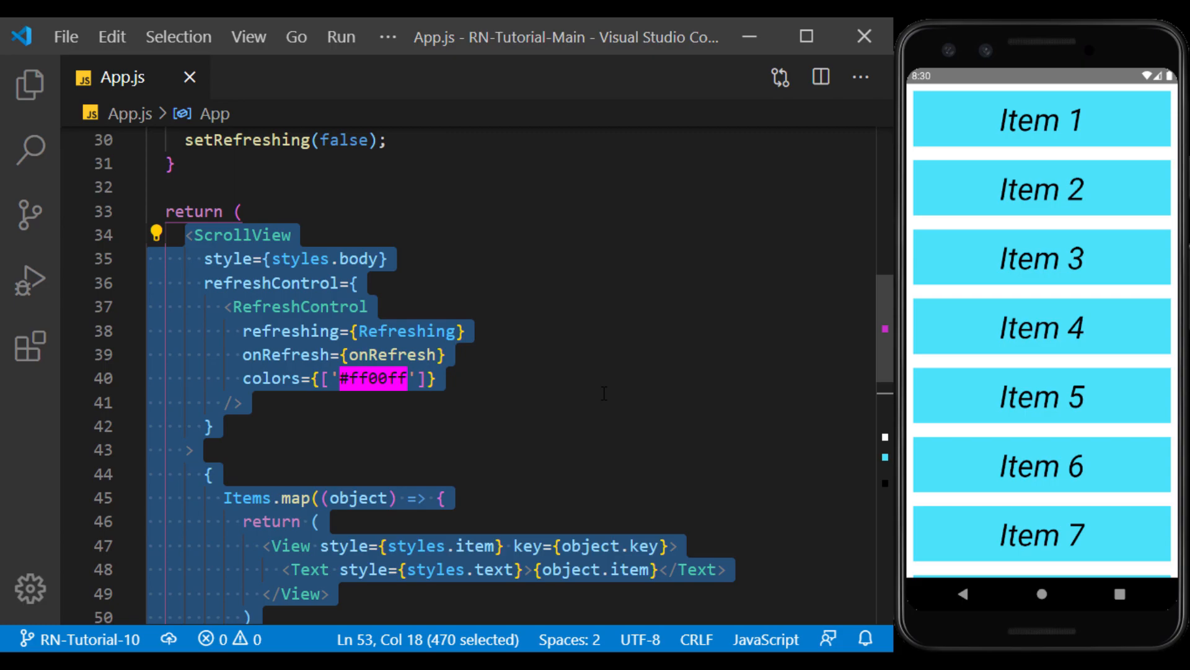
pyautogui.press('Ctrl+/')
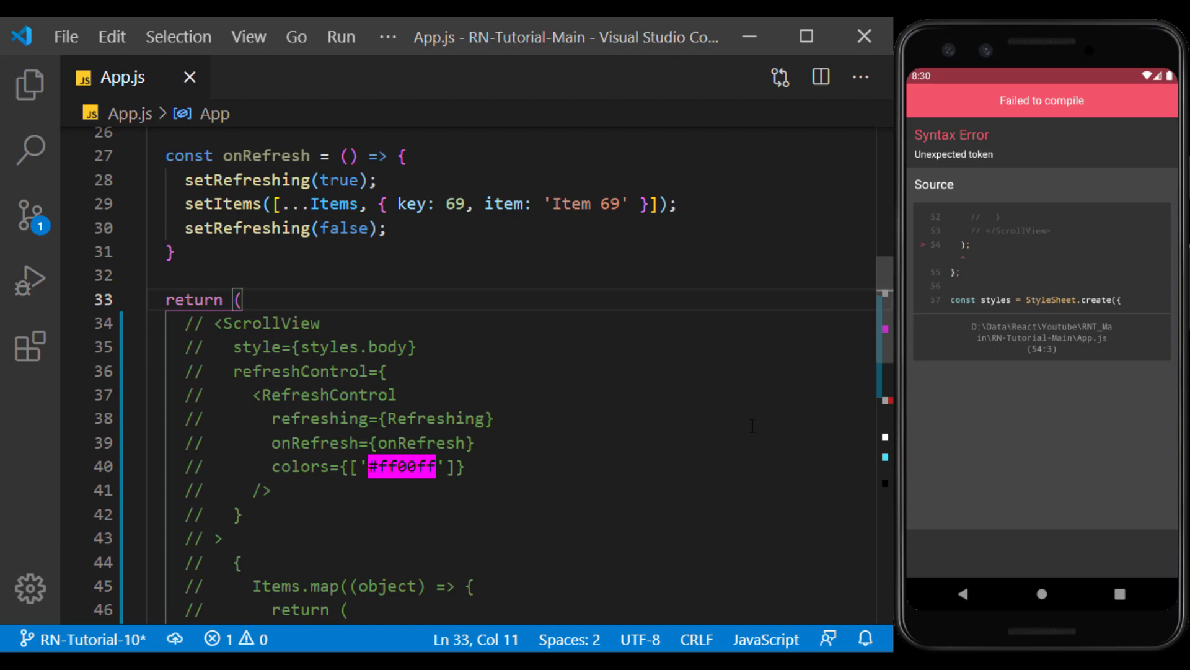
pyautogui.press('Enter')
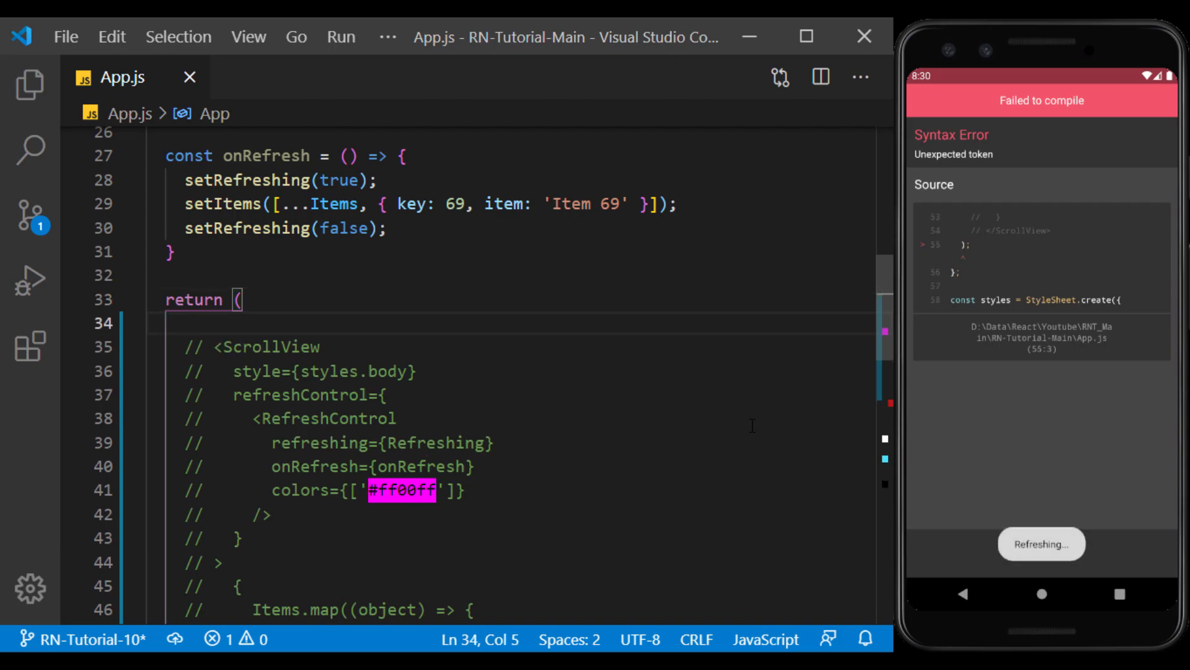
# Step: Insert a FlatList element from the suggestion and split its tag across separate lines
pyautogui.write('<Fl')
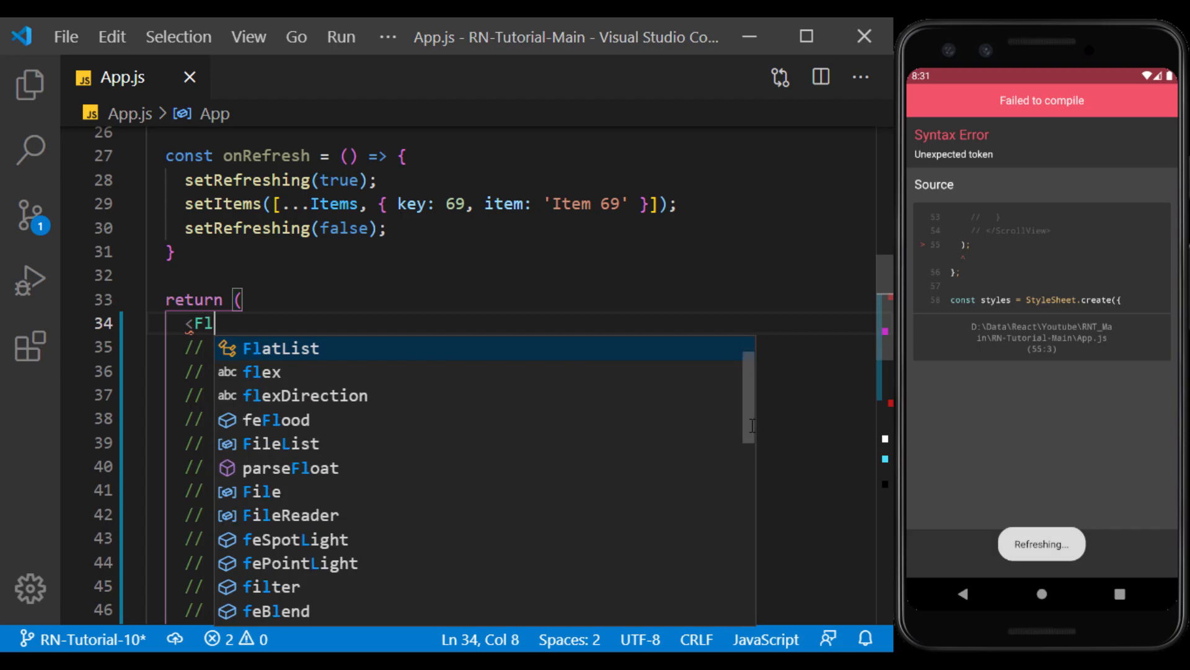
pyautogui.click(280, 349)
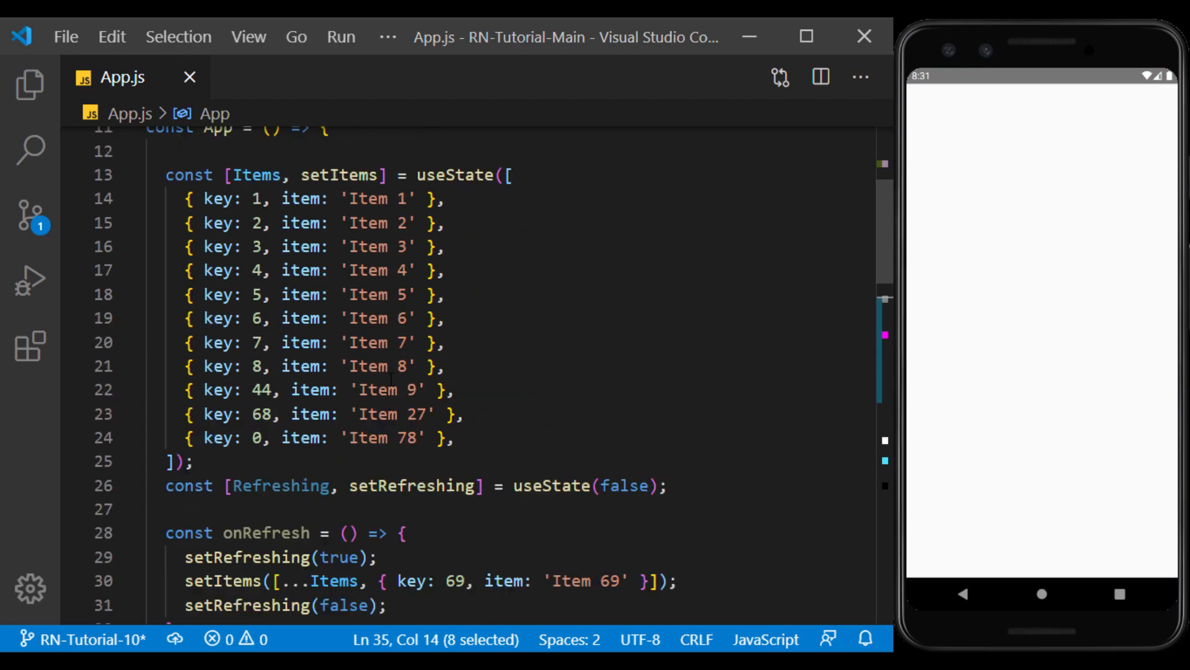
pyautogui.scroll(-3)
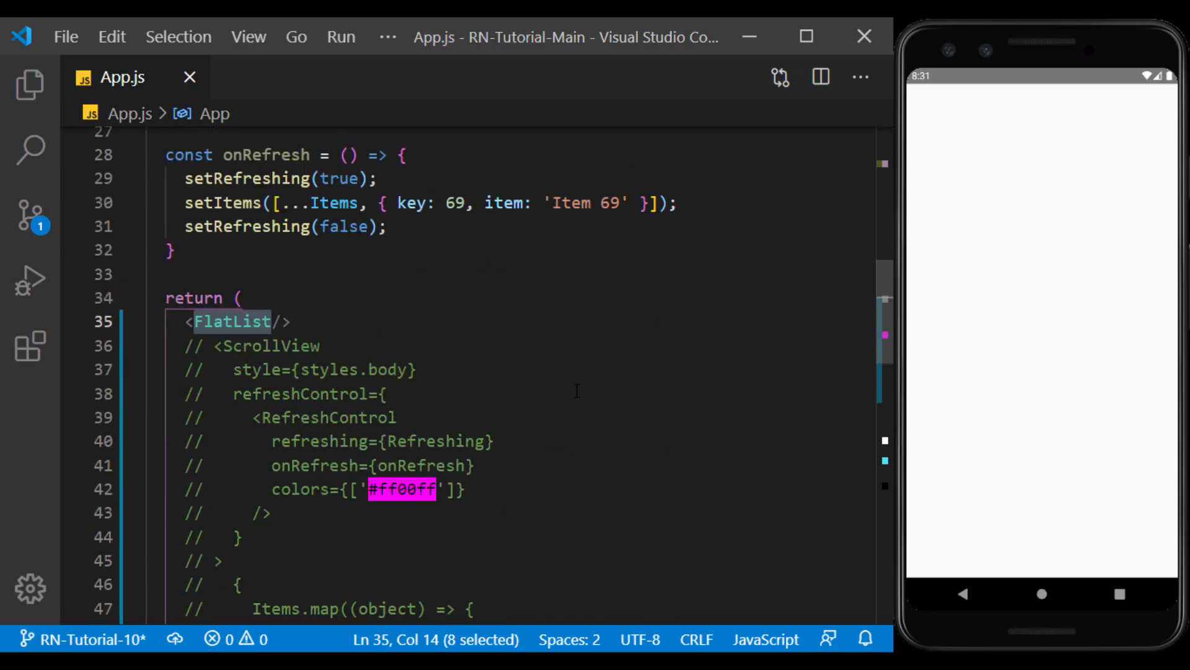
pyautogui.press('Enter')
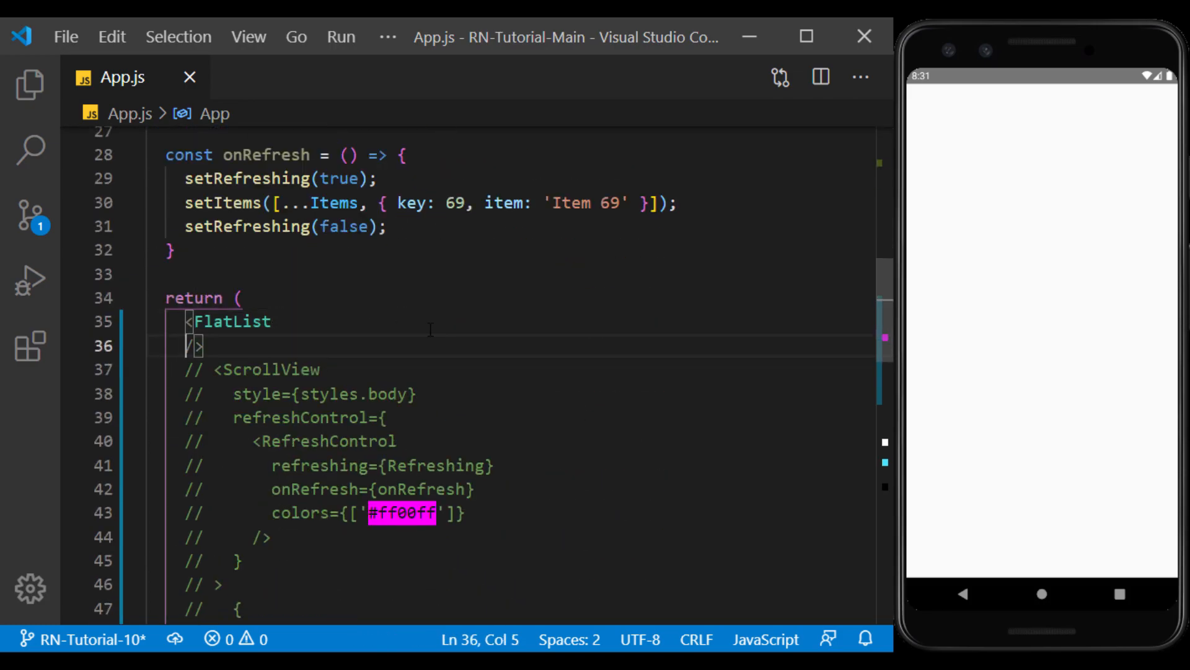
# Step: Set data={Items} on the FlatList and begin a renderItem={item=} prop
pyautogui.write('data={Items')
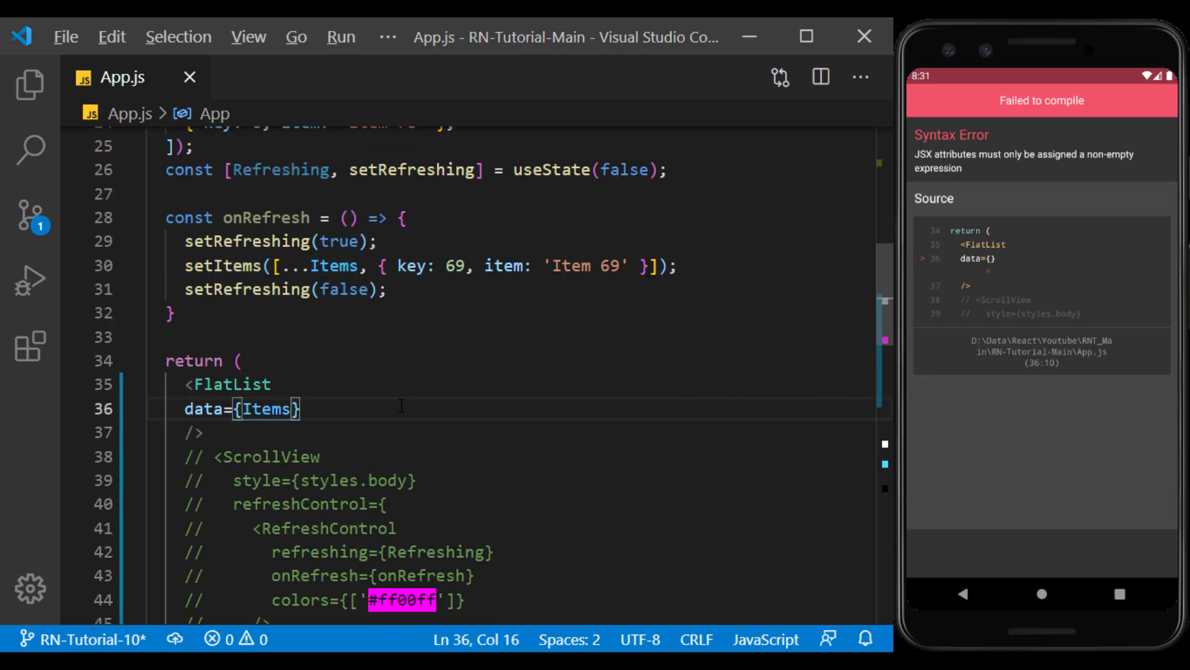
pyautogui.write('renderItem')
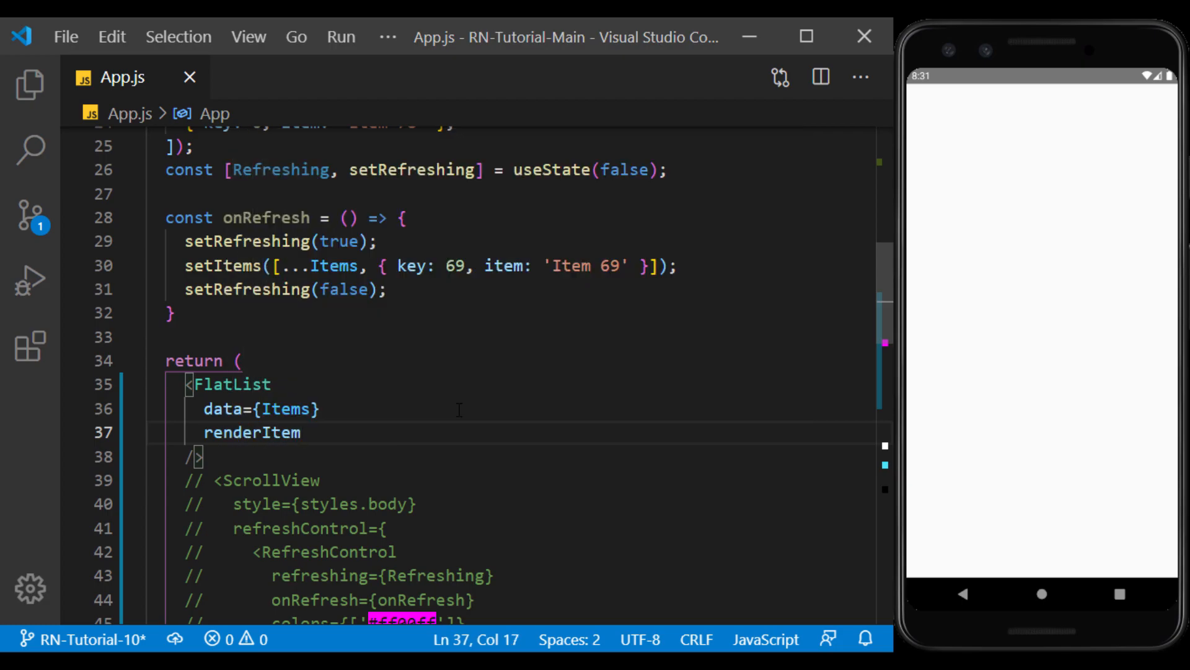
pyautogui.write('={}')
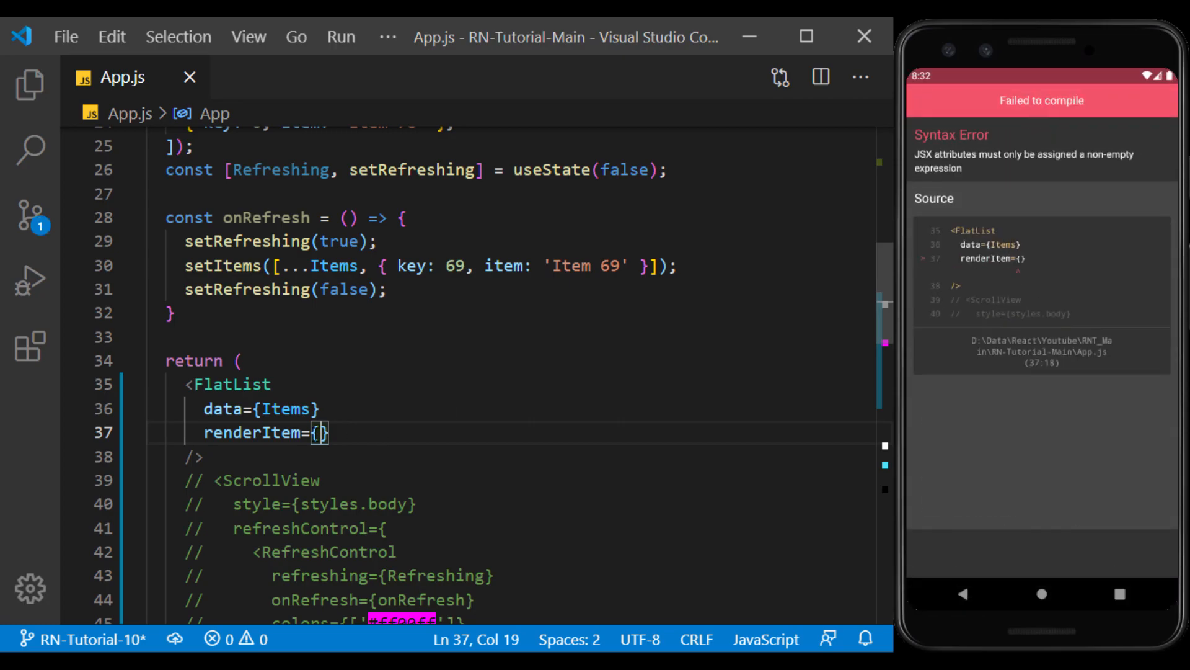
pyautogui.scroll(-3)
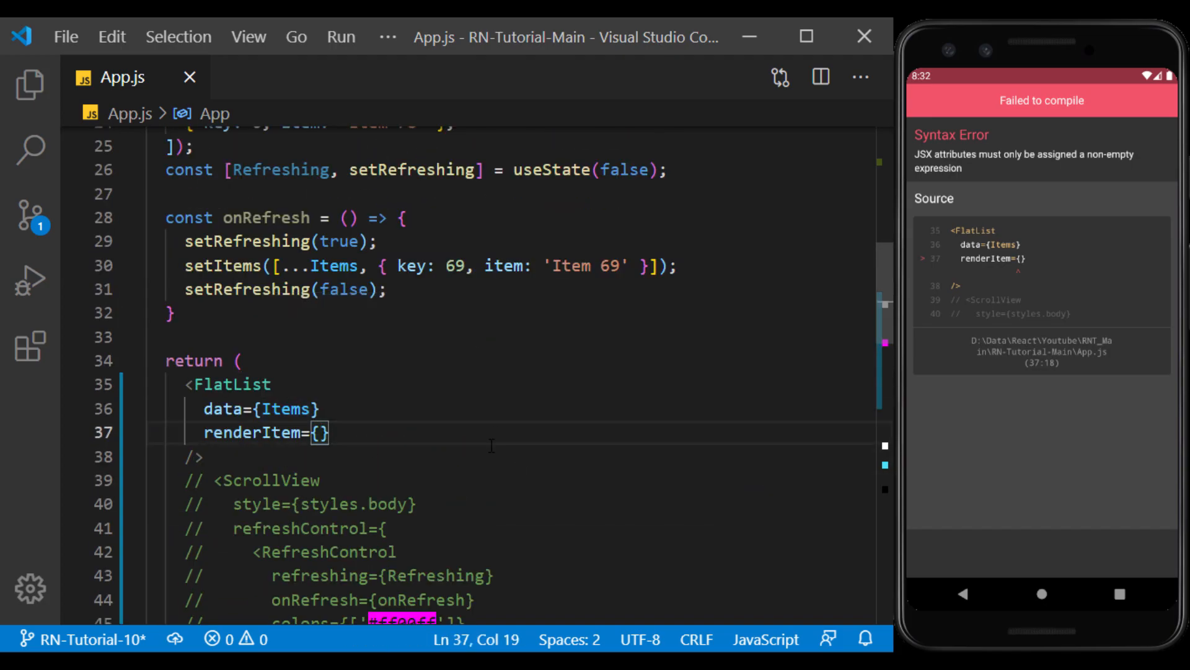
pyautogui.write('item=')
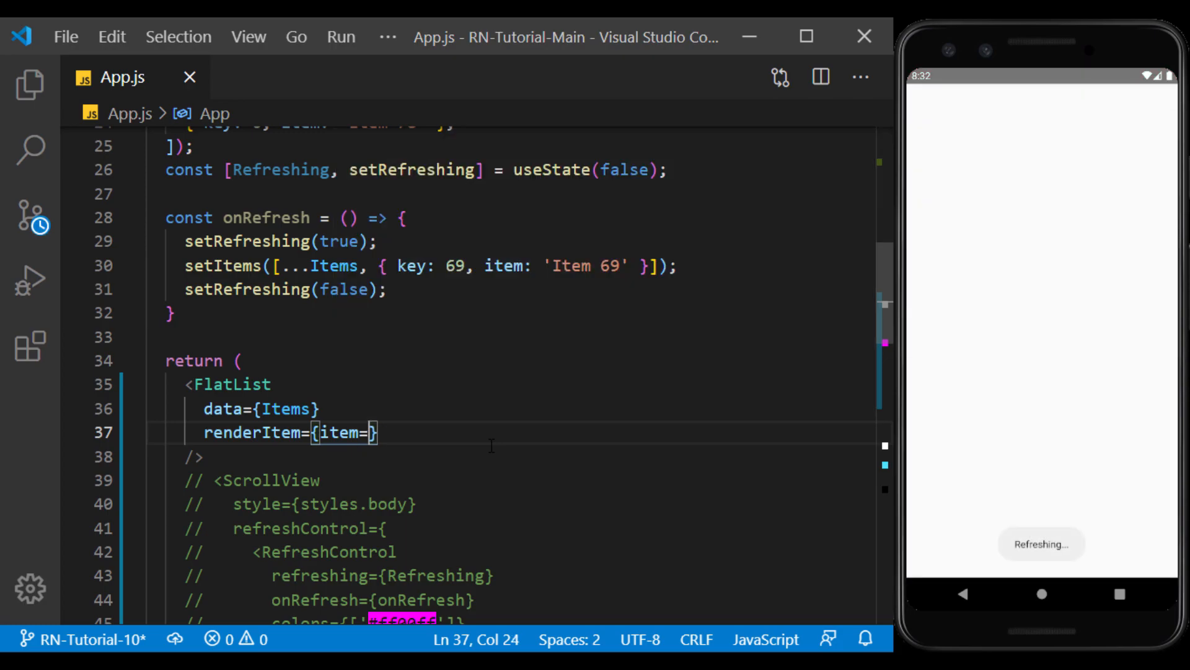
# Step: Write renderItem as ({item}) => a styled View with a Text showing item.name
pyautogui.write('=>(')
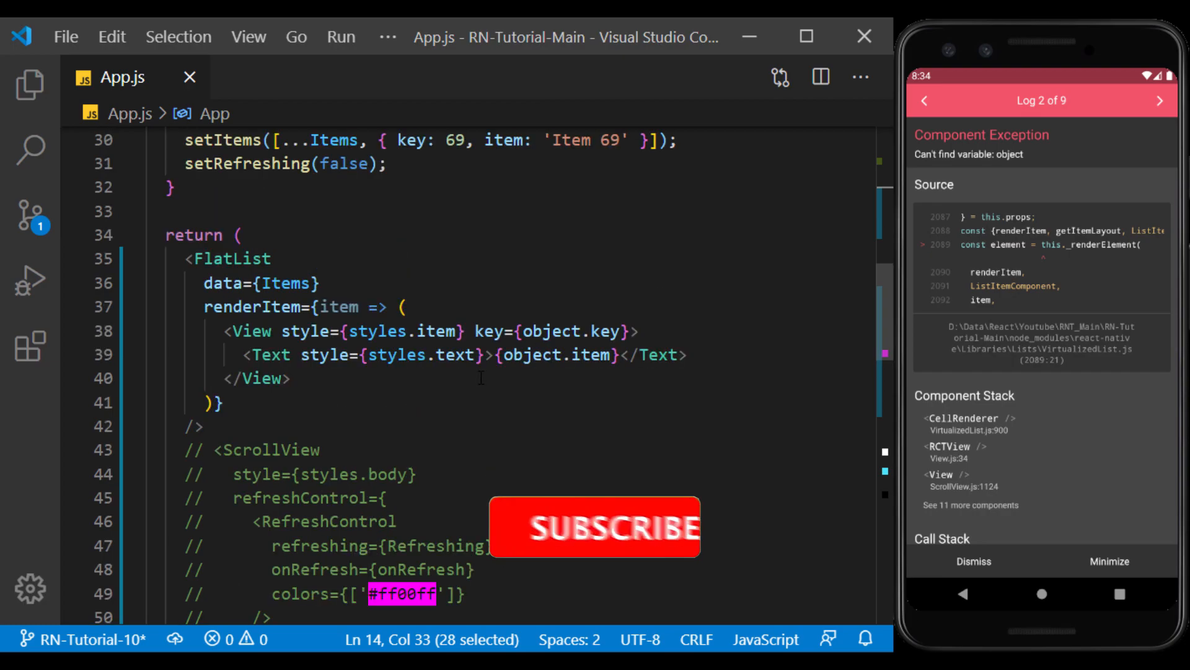
pyautogui.doubleClick(552, 331)
pyautogui.write('item')
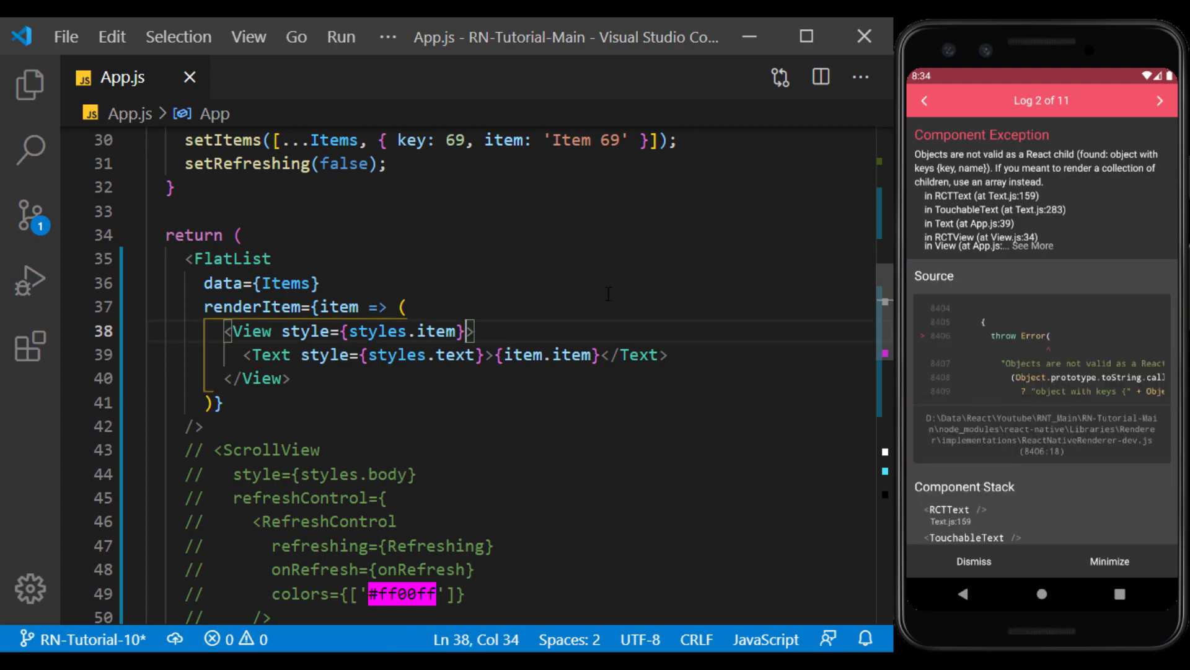
pyautogui.click(973, 562)
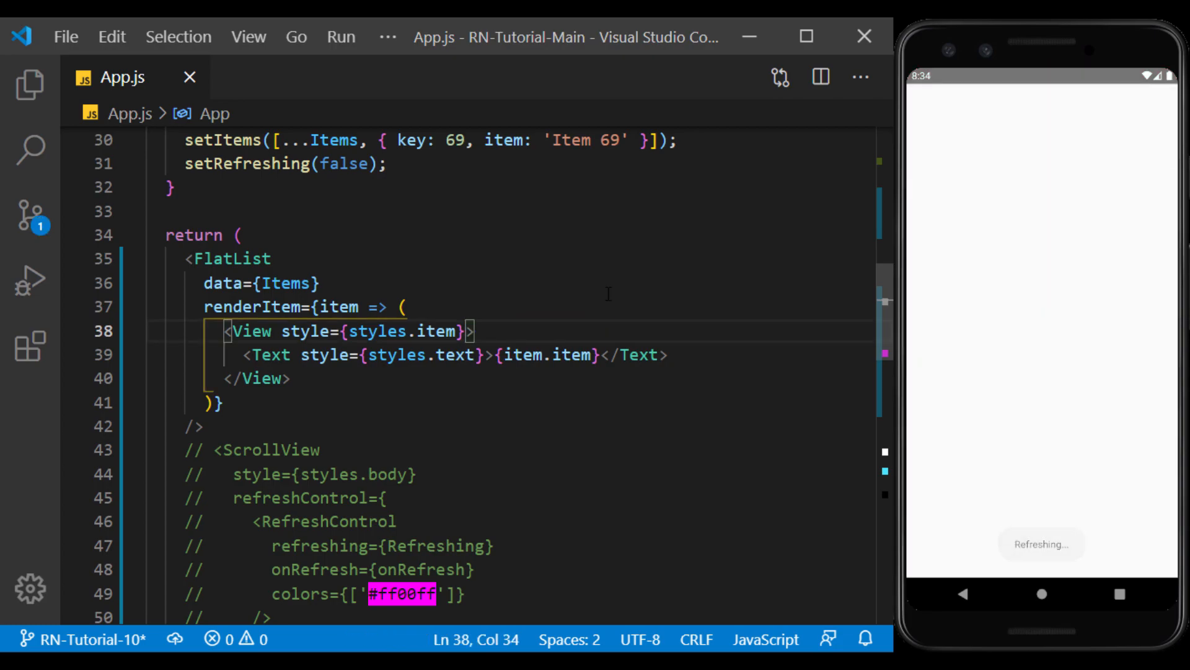
pyautogui.doubleClick(571, 354)
pyautogui.write('nam')
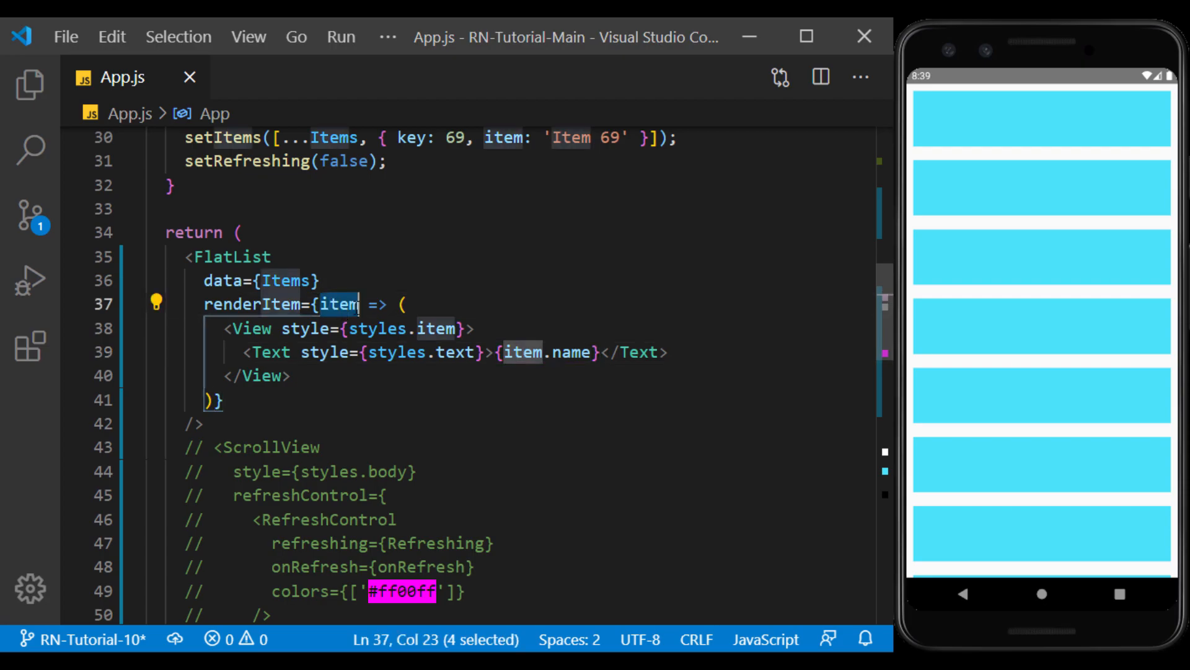
pyautogui.write('({')
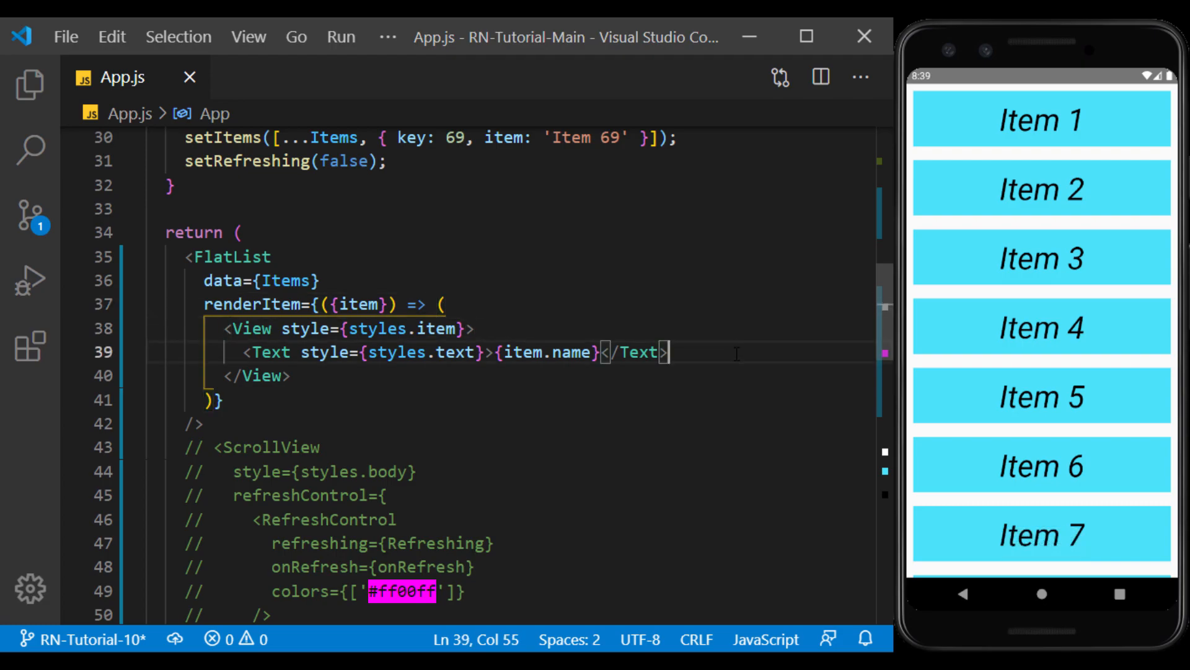
pyautogui.scroll(-3)
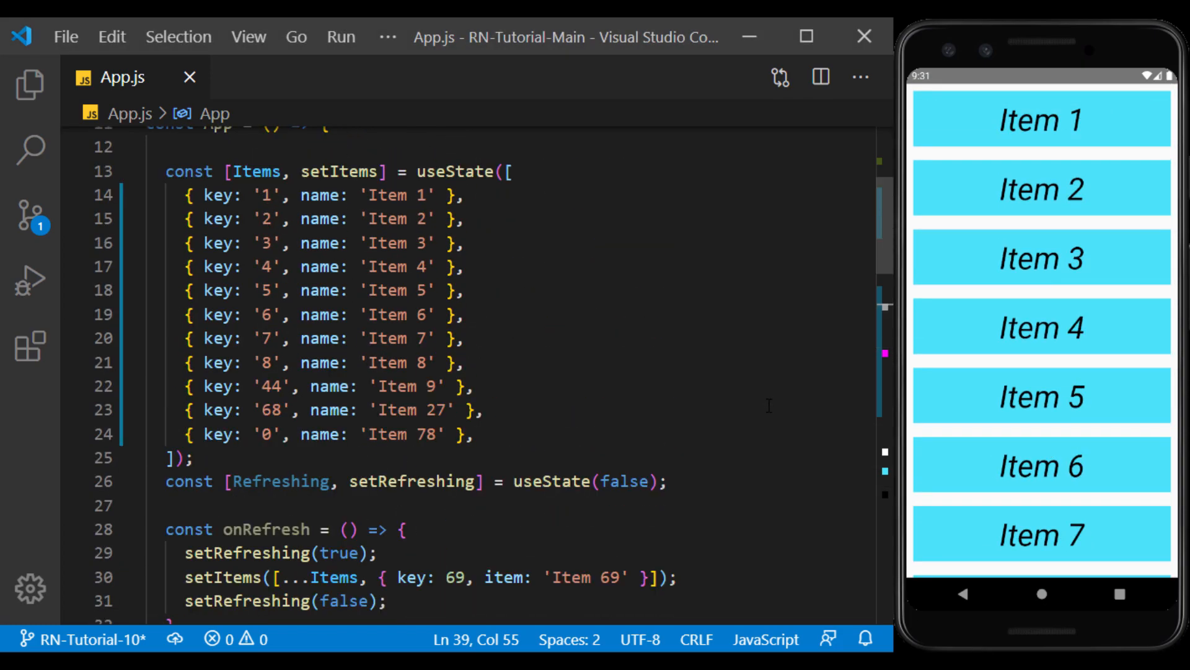
# Step: Delete every key property from the Items array with multi-cursor editing, leaving only names
pyautogui.click(301, 194)
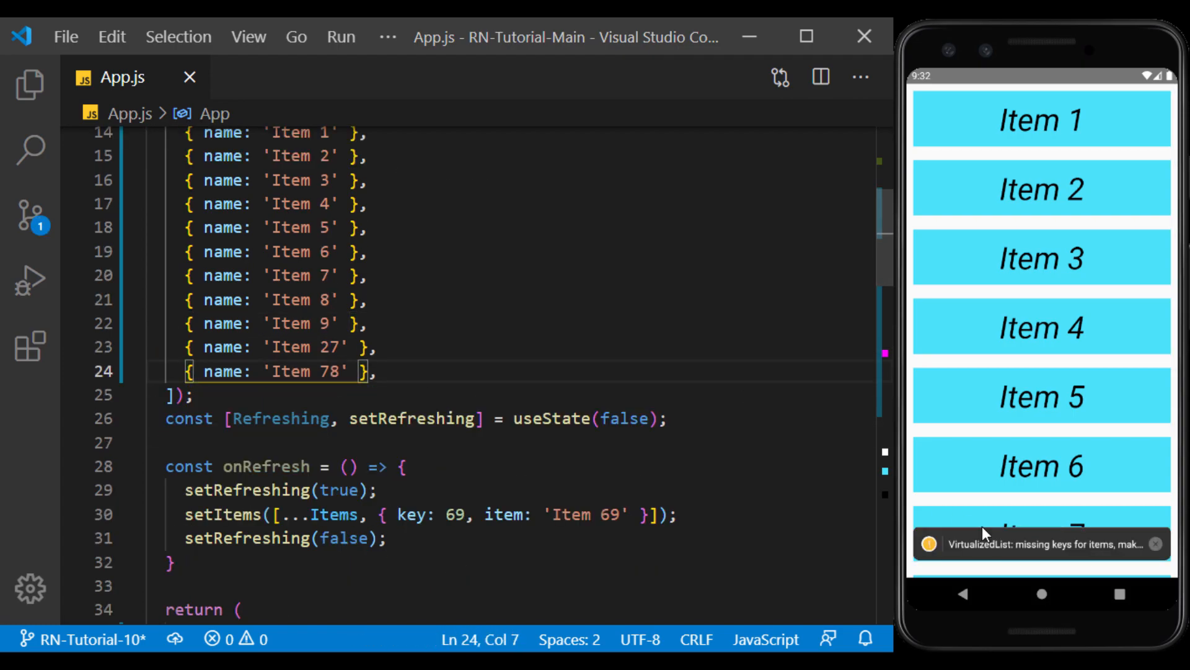
pyautogui.click(1039, 544)
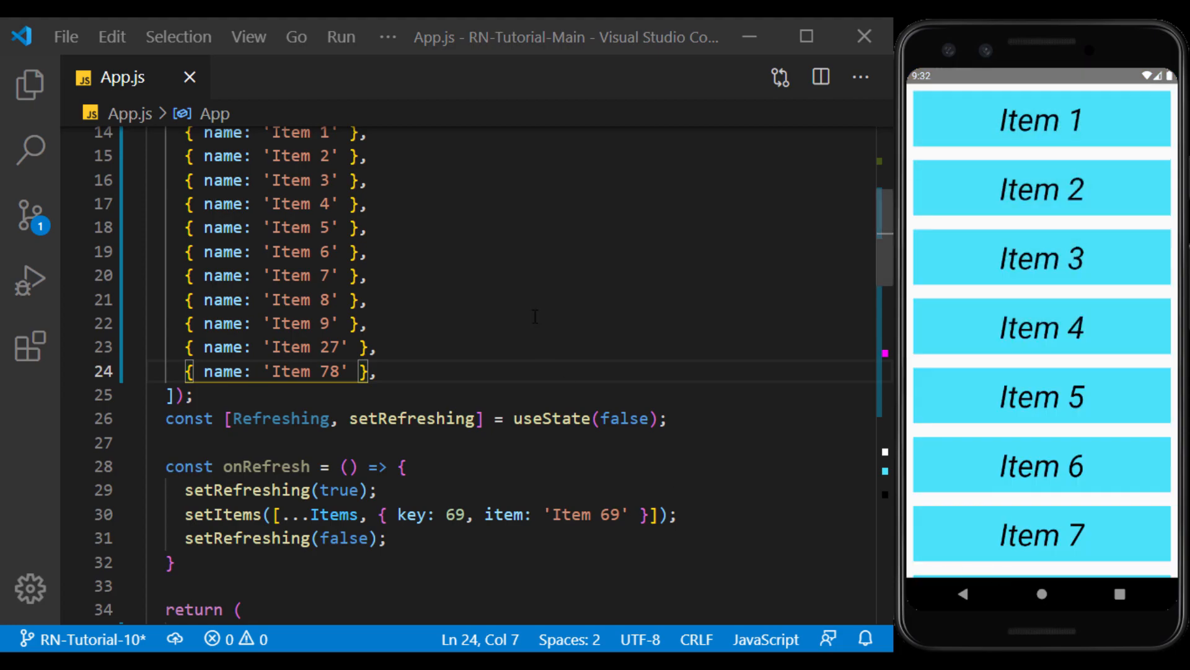
pyautogui.scroll(-3)
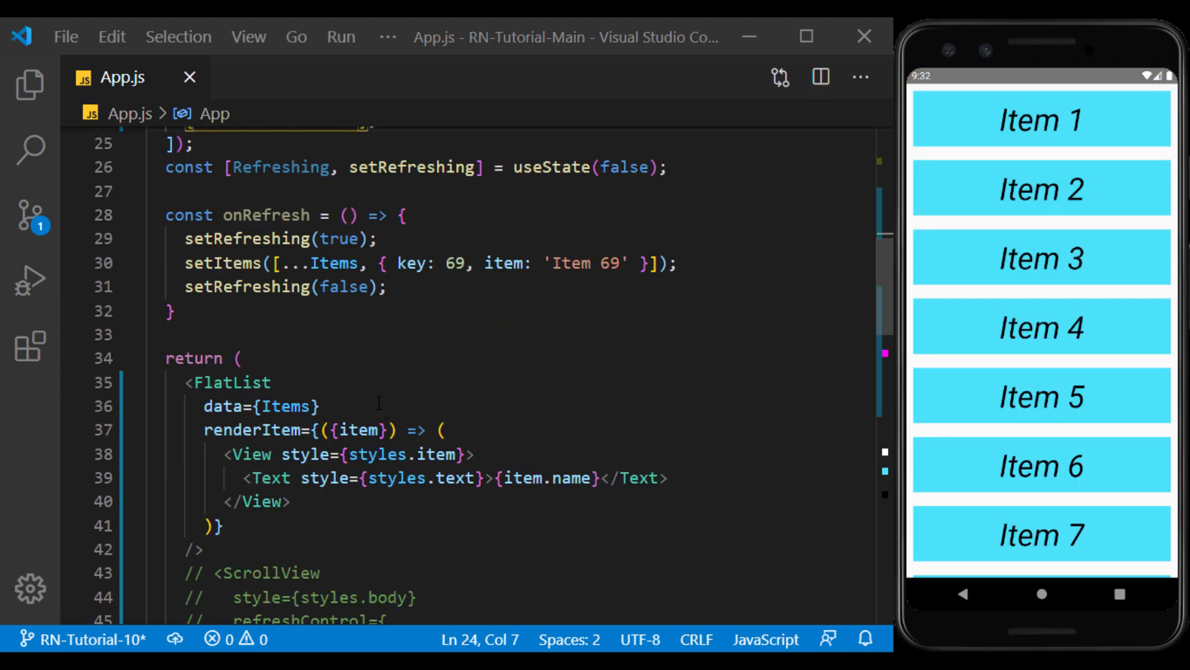
# Step: Add keyExtractor={(item, index) => index.toString()} to the FlatList and dismiss the key warning
pyautogui.write('keyExtractor=')
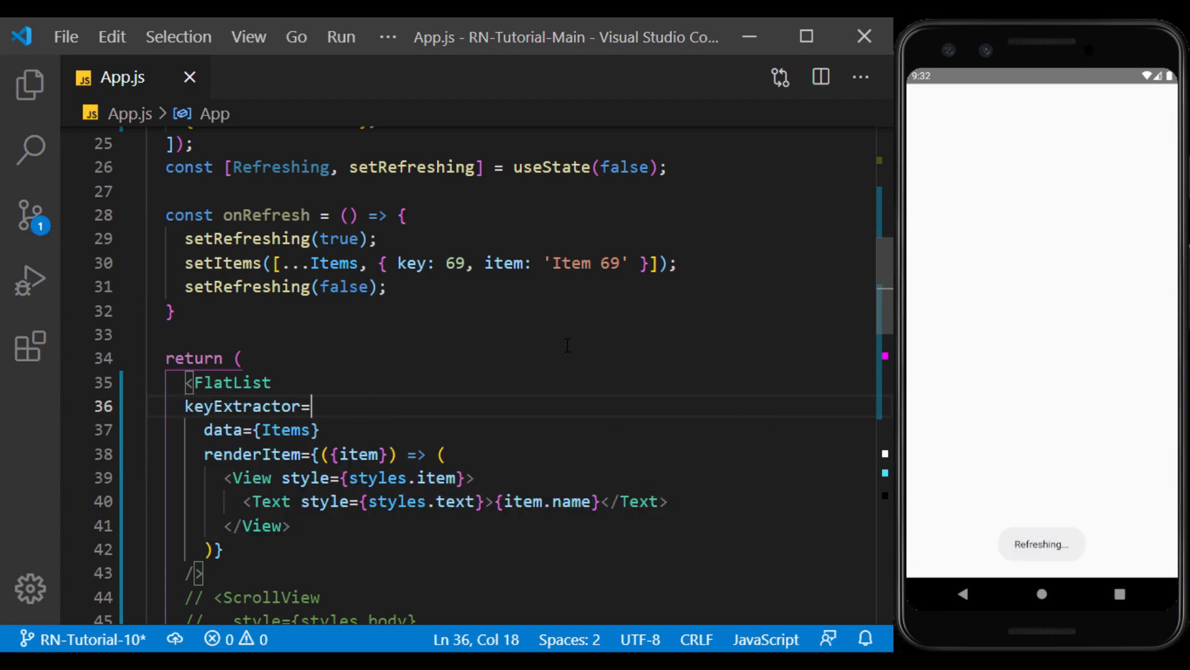
pyautogui.write('{(i)}')
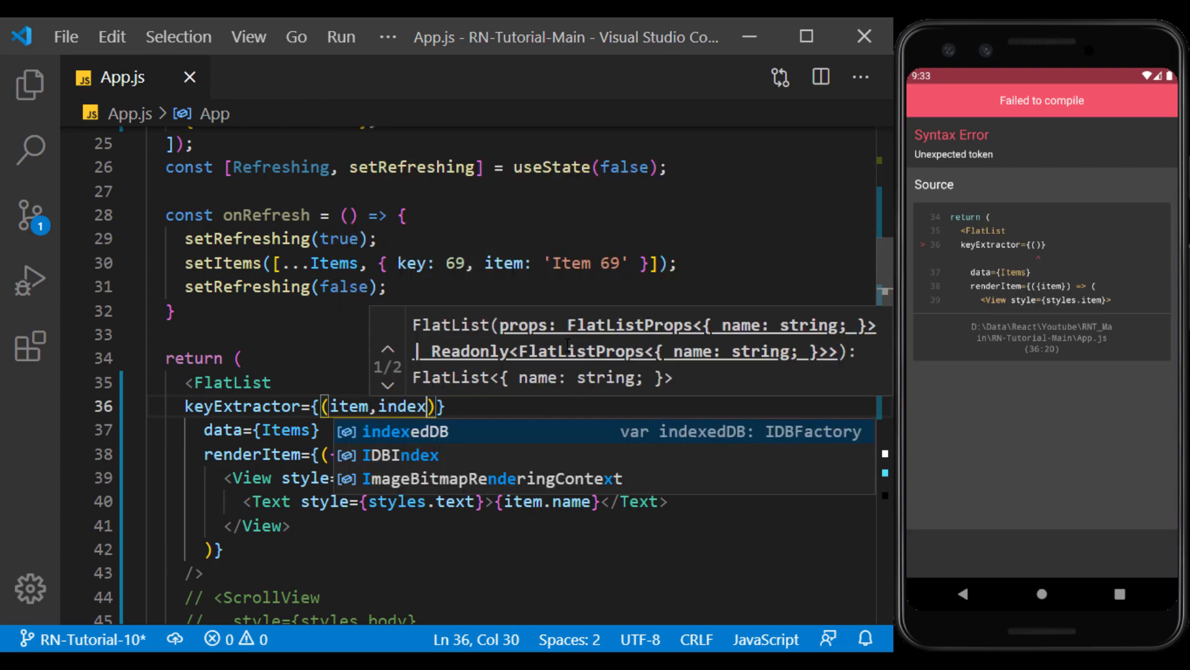
pyautogui.write('=>')
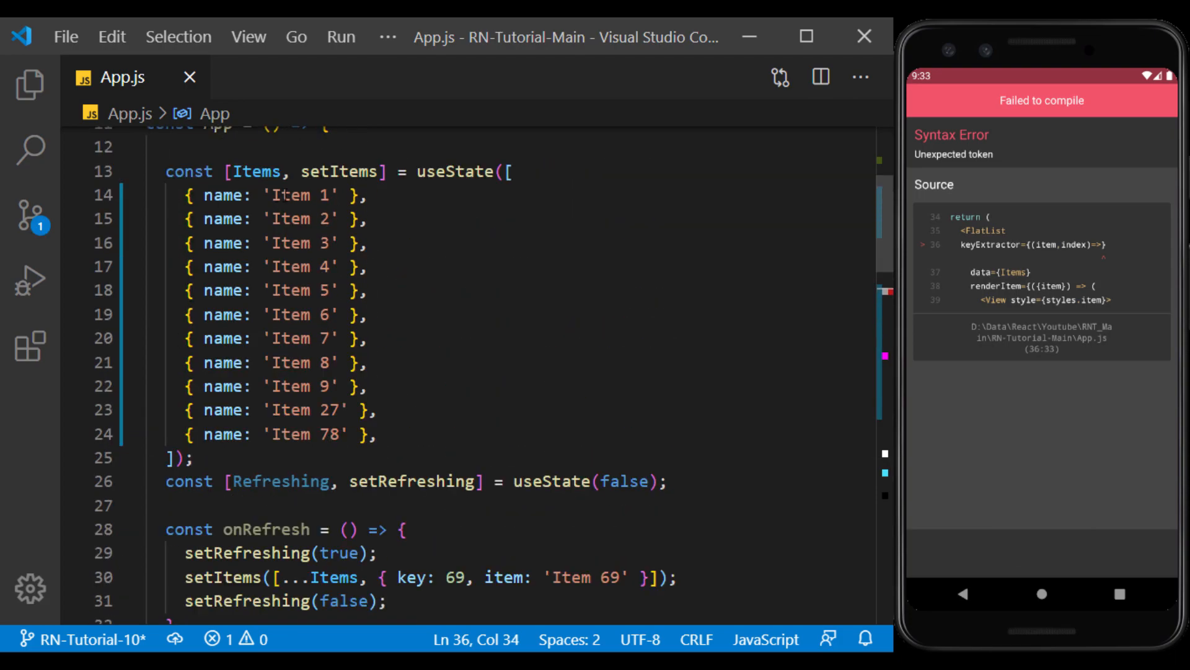
pyautogui.scroll(-3)
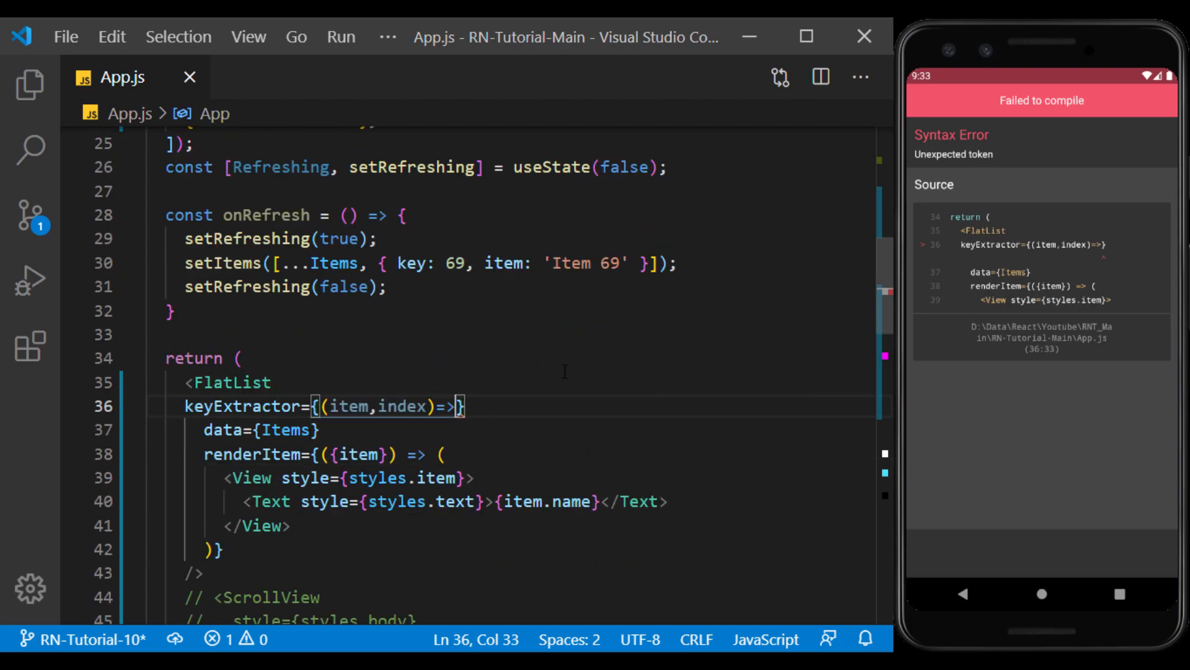
pyautogui.write('index')
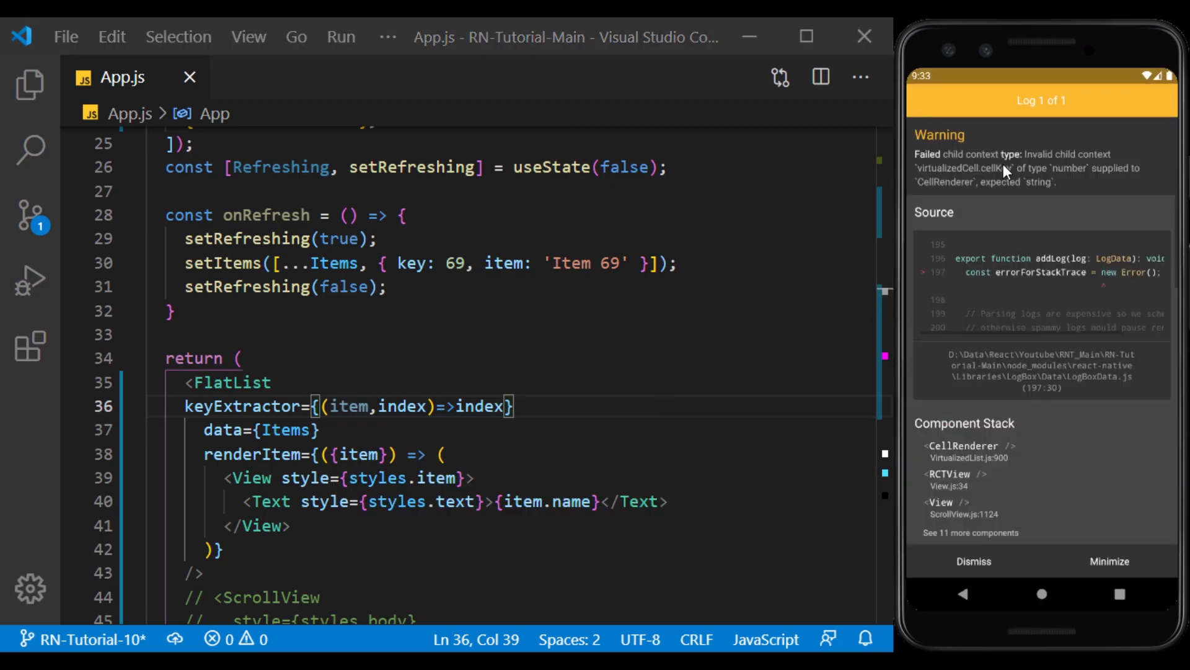
pyautogui.moveTo(1049, 196)
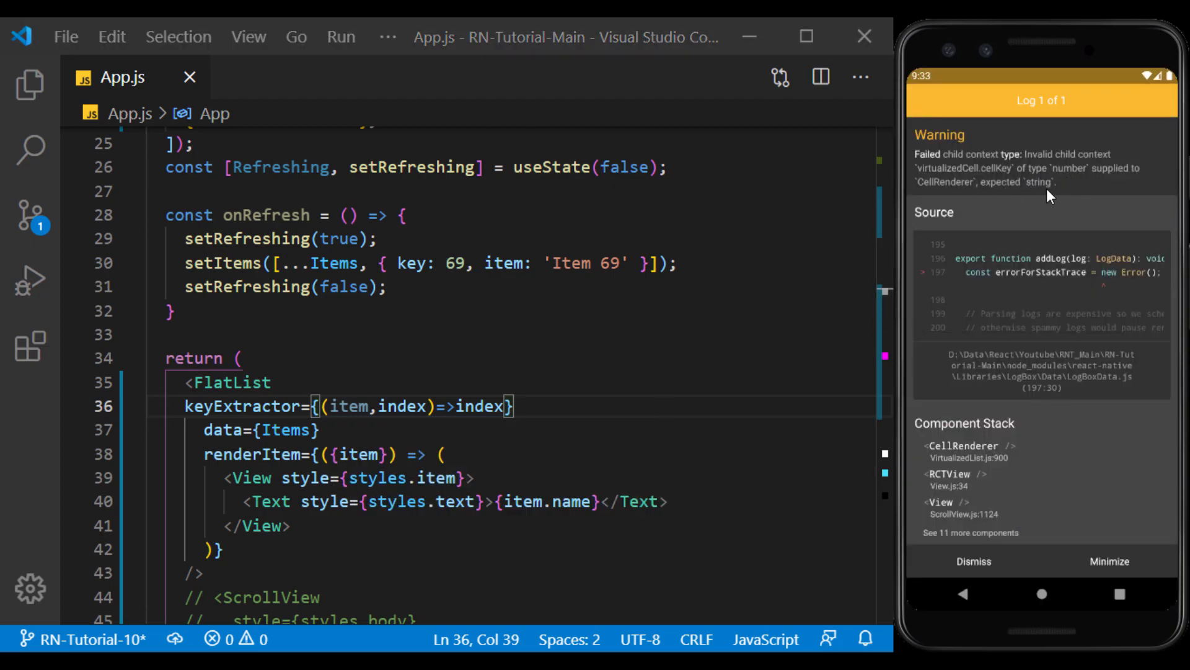
pyautogui.click(974, 562)
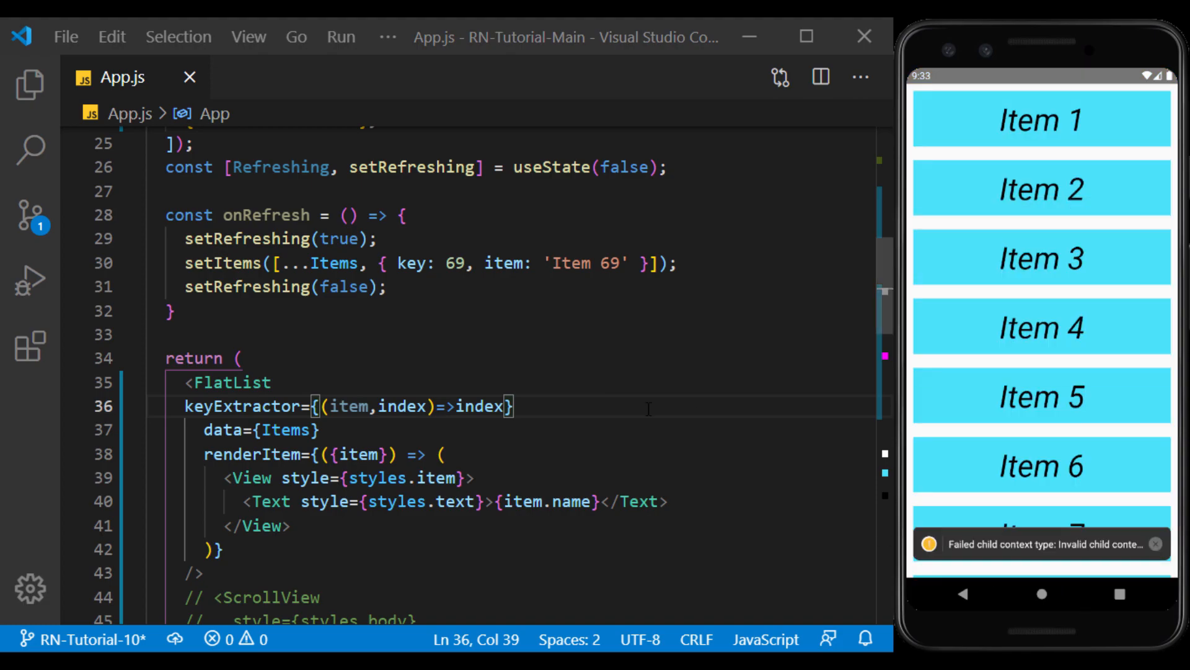
pyautogui.write('.toString(')
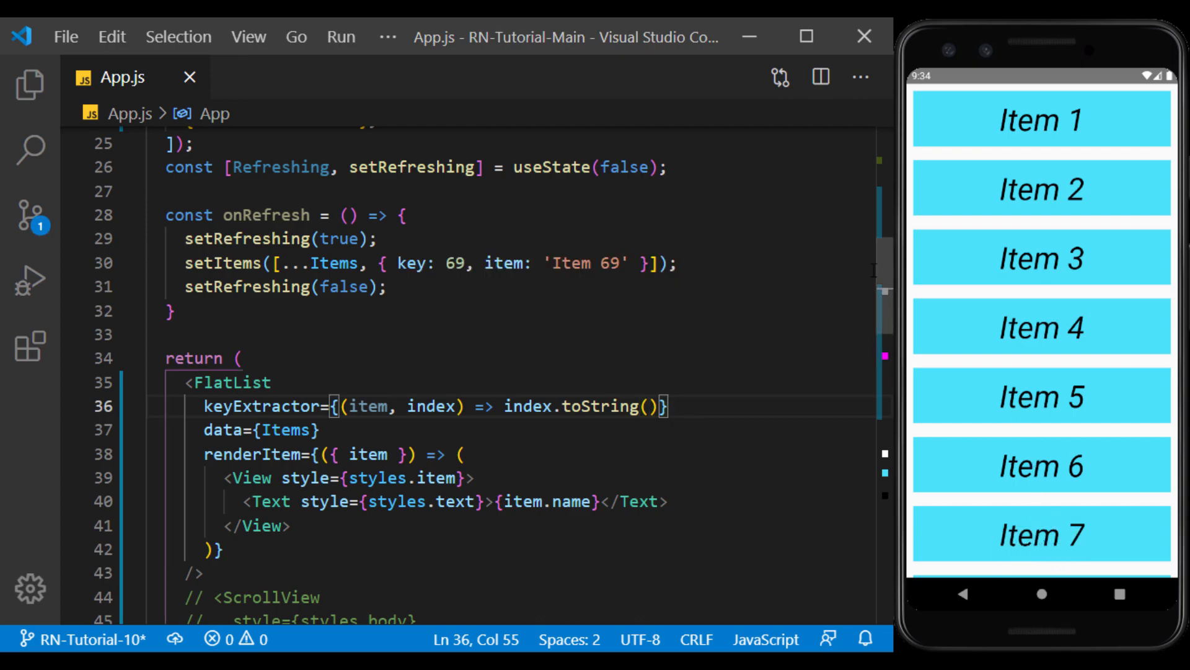
pyautogui.scroll(-3)
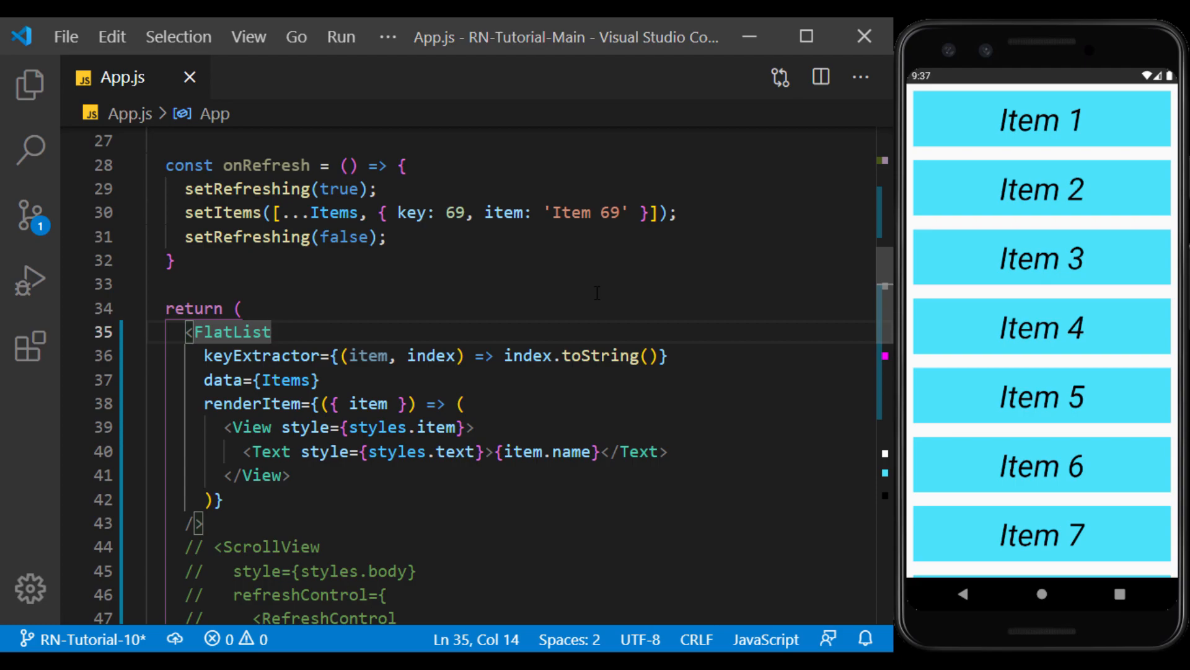
# Step: Set numColumns={2} on the FlatList so the emulator shows a two-column grid
pyautogui.write('numColumns')
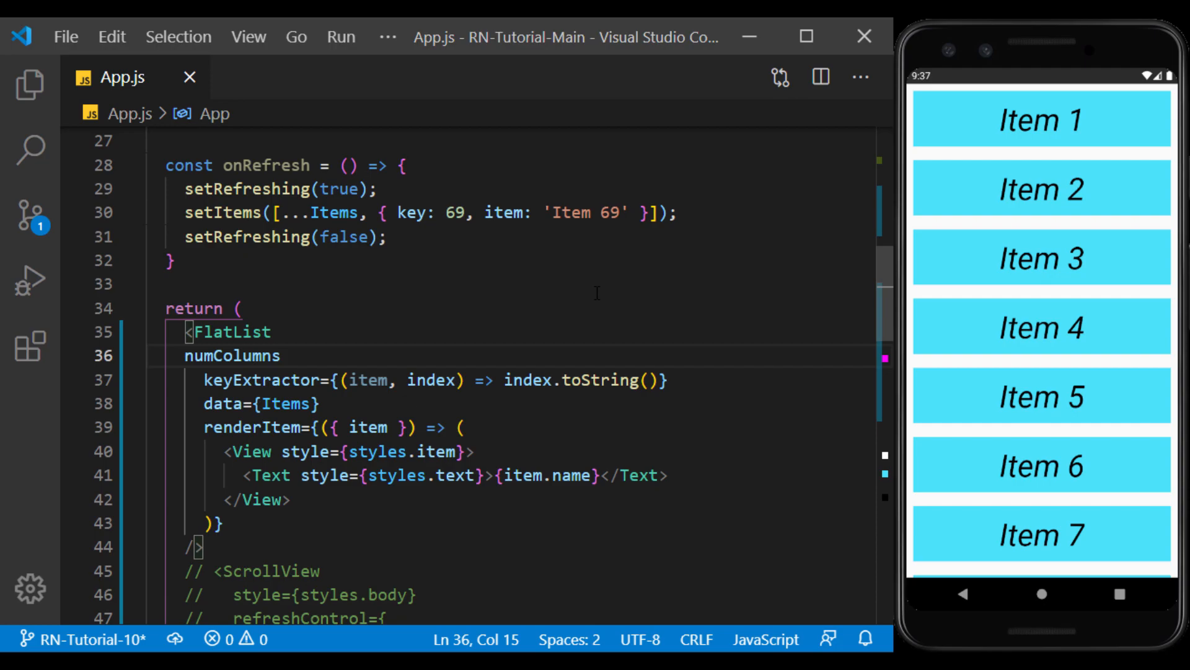
pyautogui.write('={}')
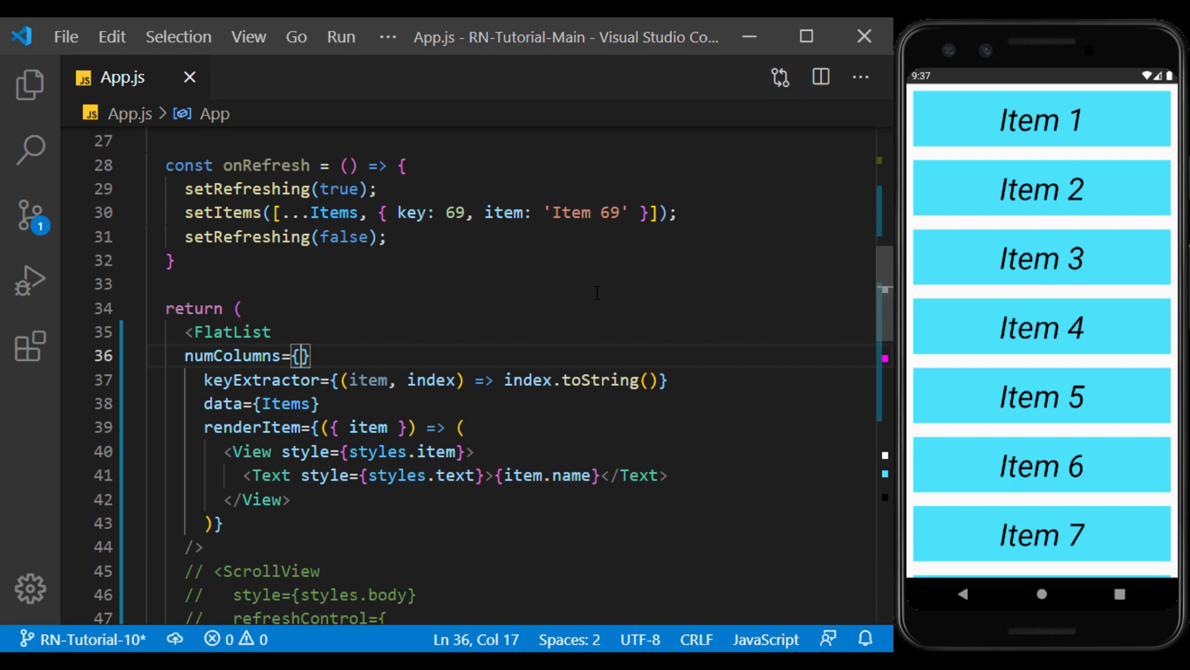
pyautogui.write('2')
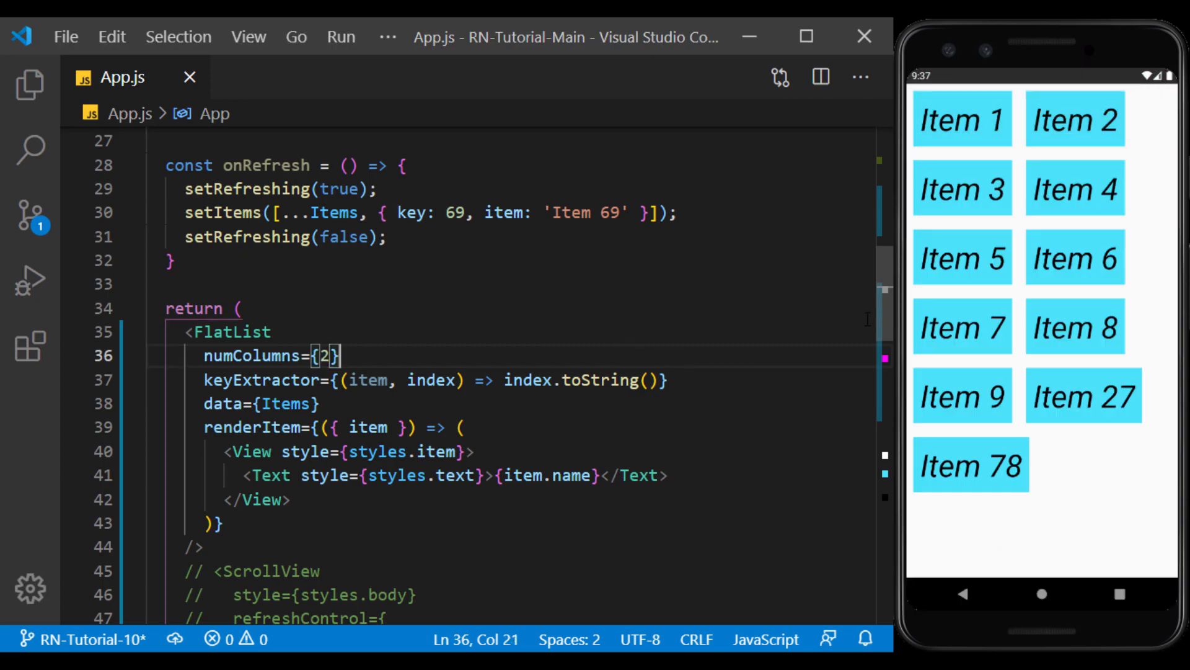
pyautogui.moveTo(978, 446)
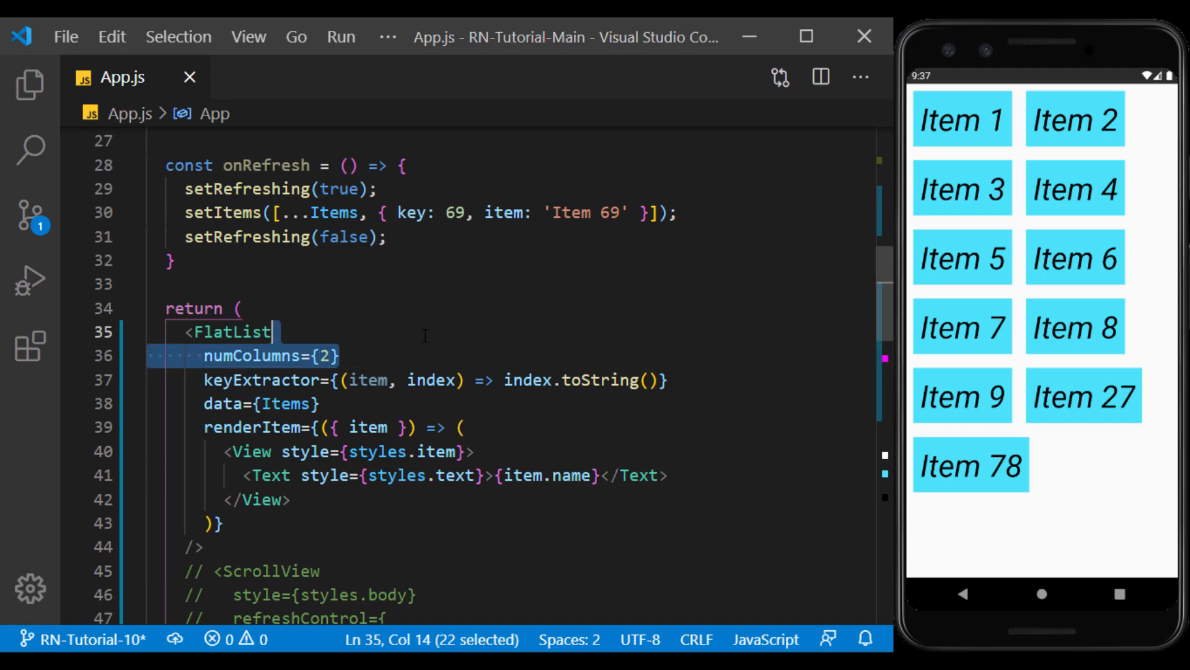
# Step: Try horizontal and inverted props on the FlatList, then remove both for a plain vertical list
pyautogui.write('horizontal')
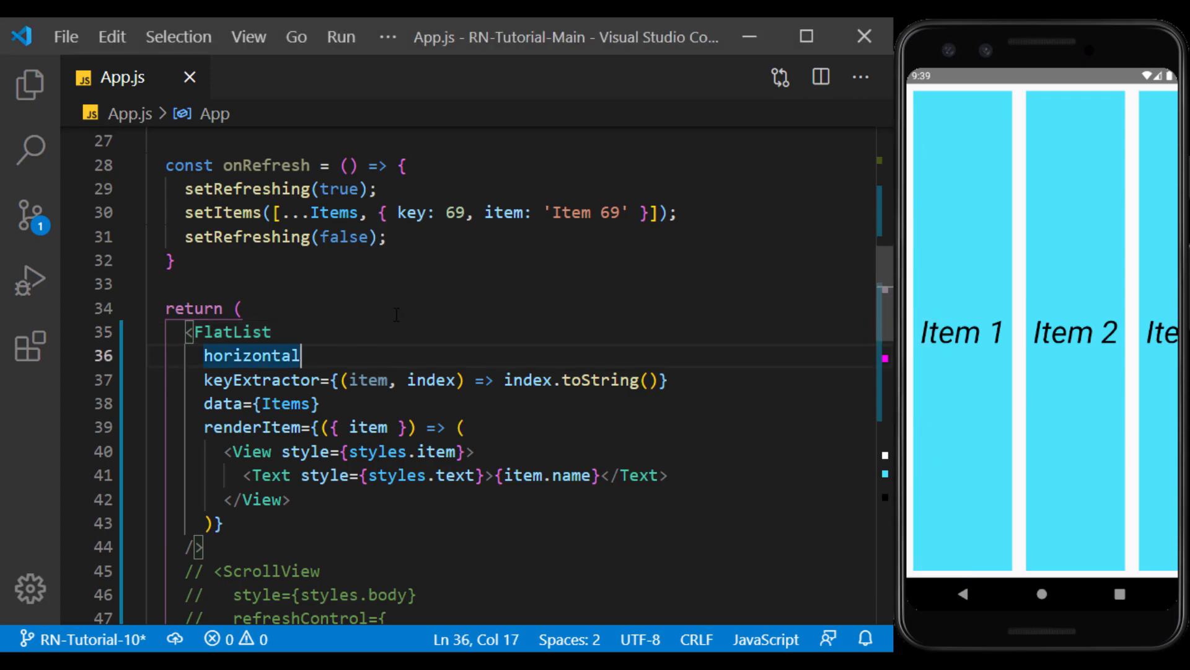
pyautogui.write('inv')
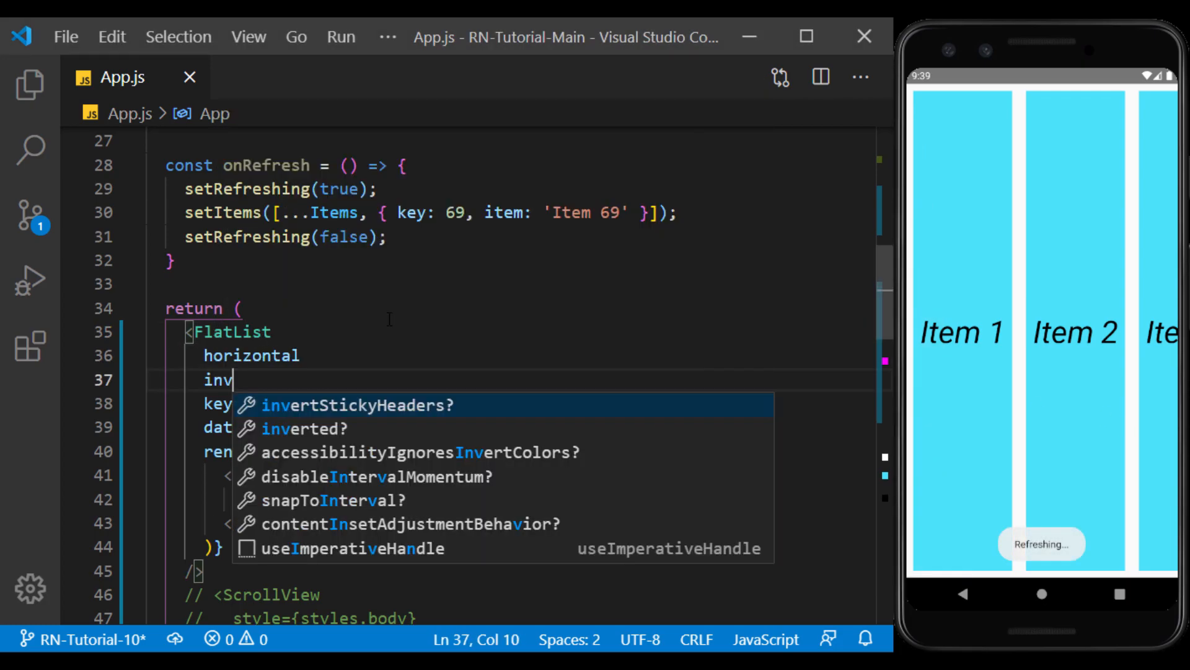
pyautogui.write('erted')
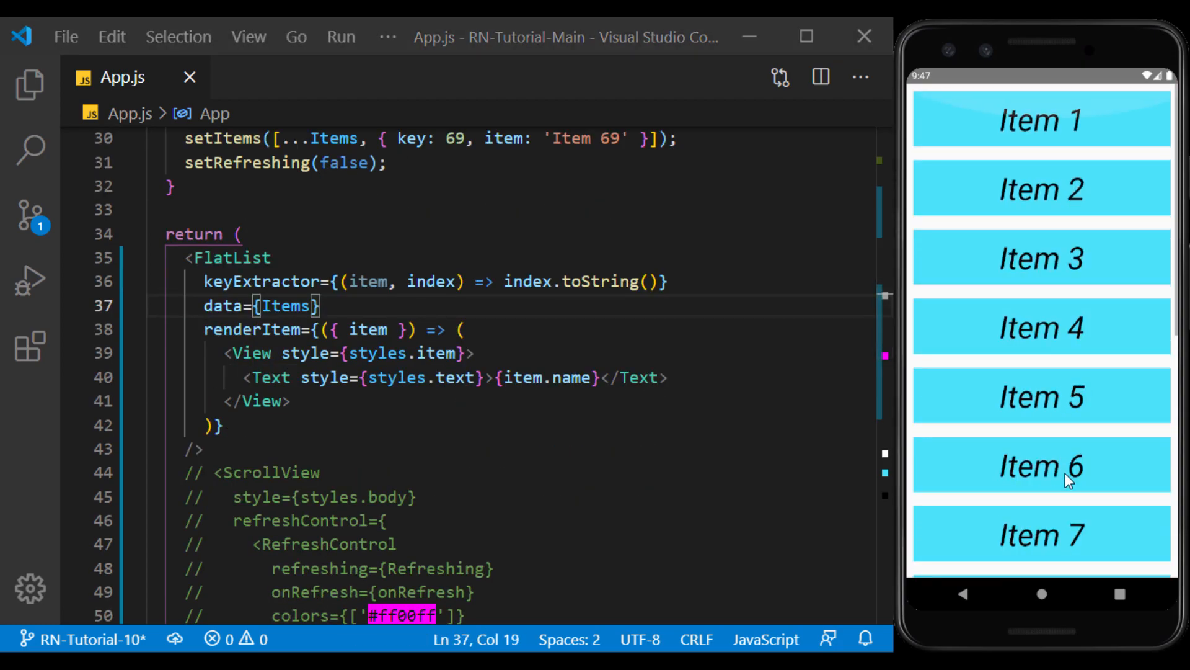
pyautogui.scroll(-3)
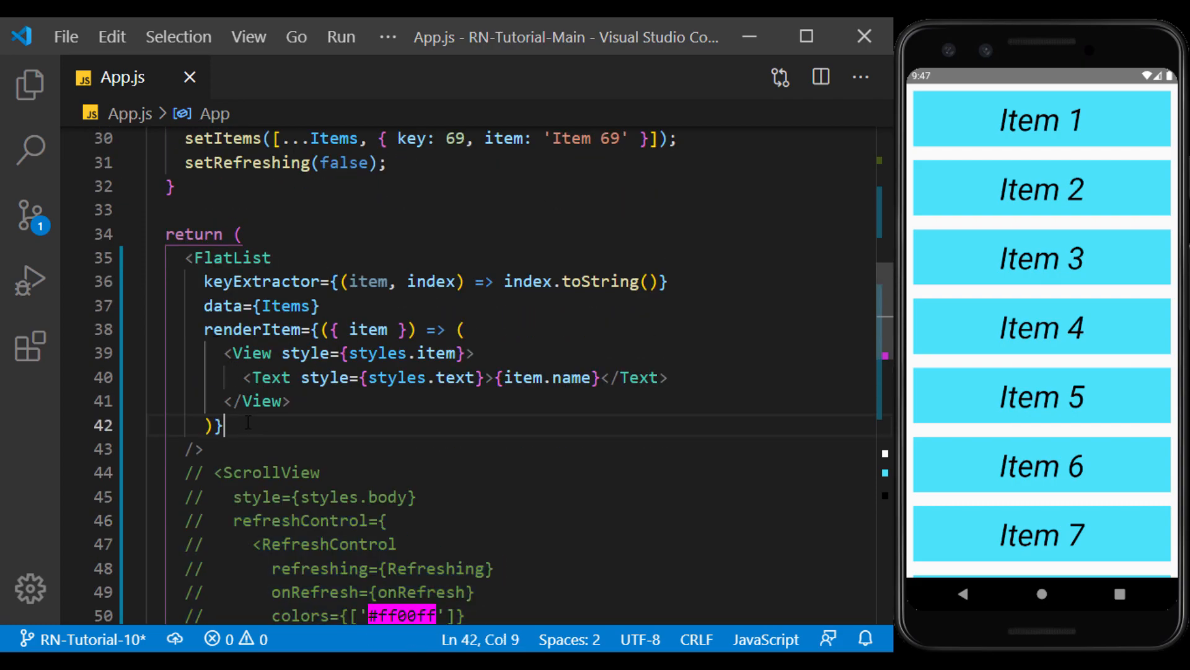
pyautogui.press('Enter')
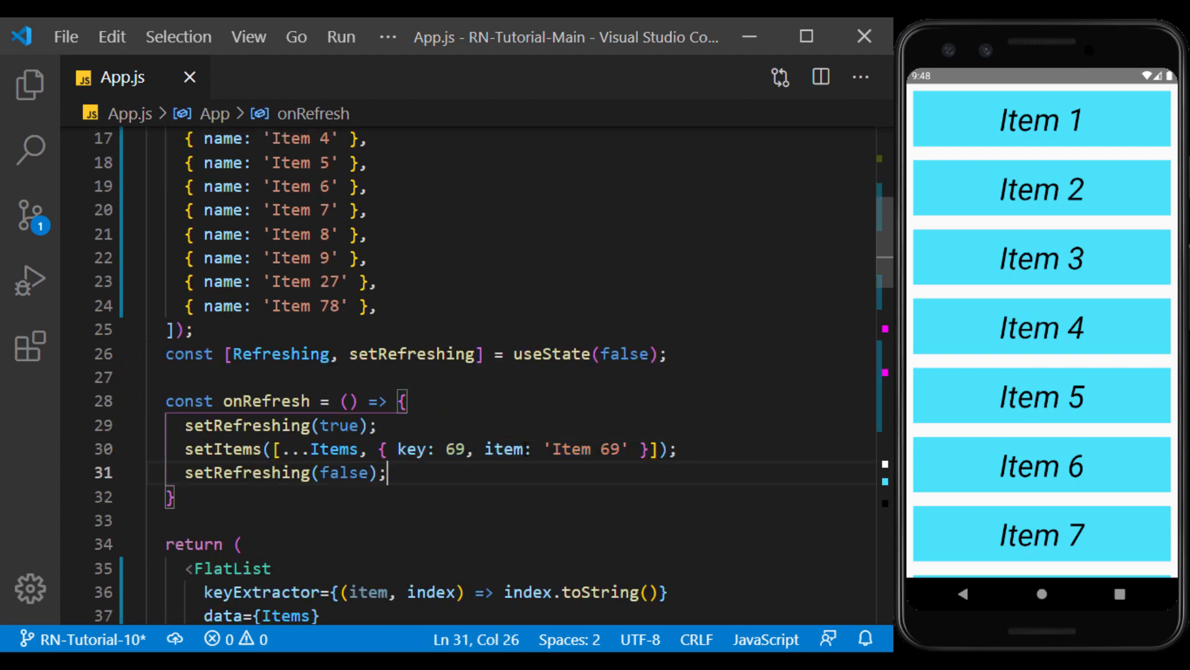
# Step: Change onRefresh's key field to name so pulling to refresh adds an Item 69 row
pyautogui.write('name')
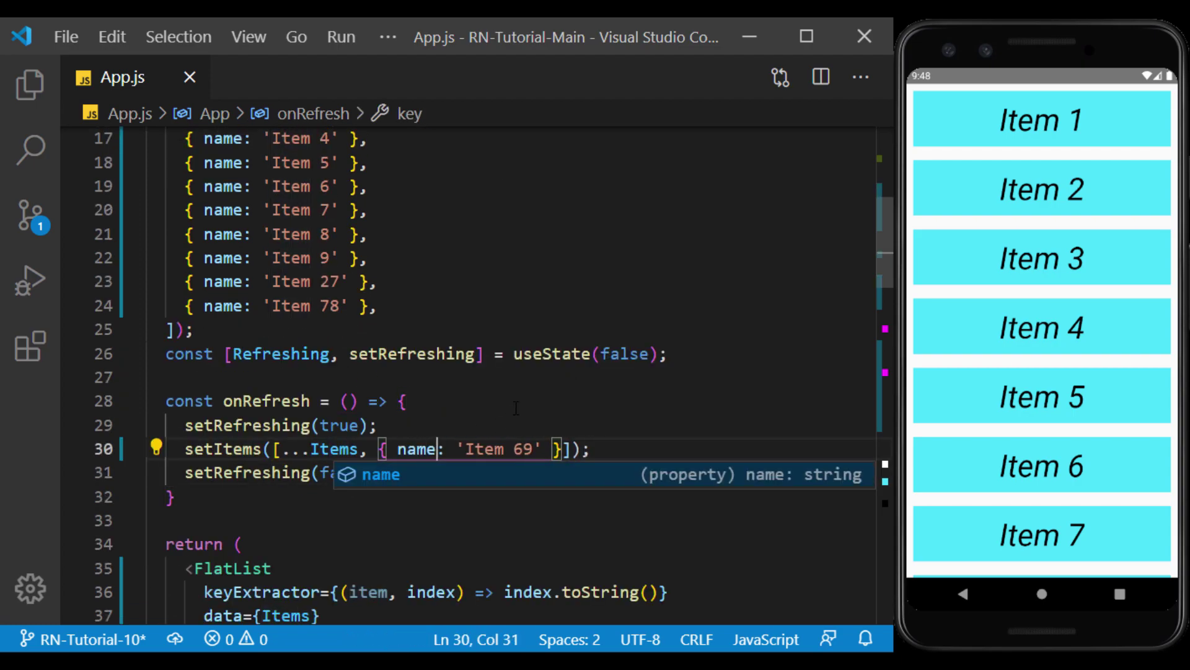
pyautogui.scroll(-3)
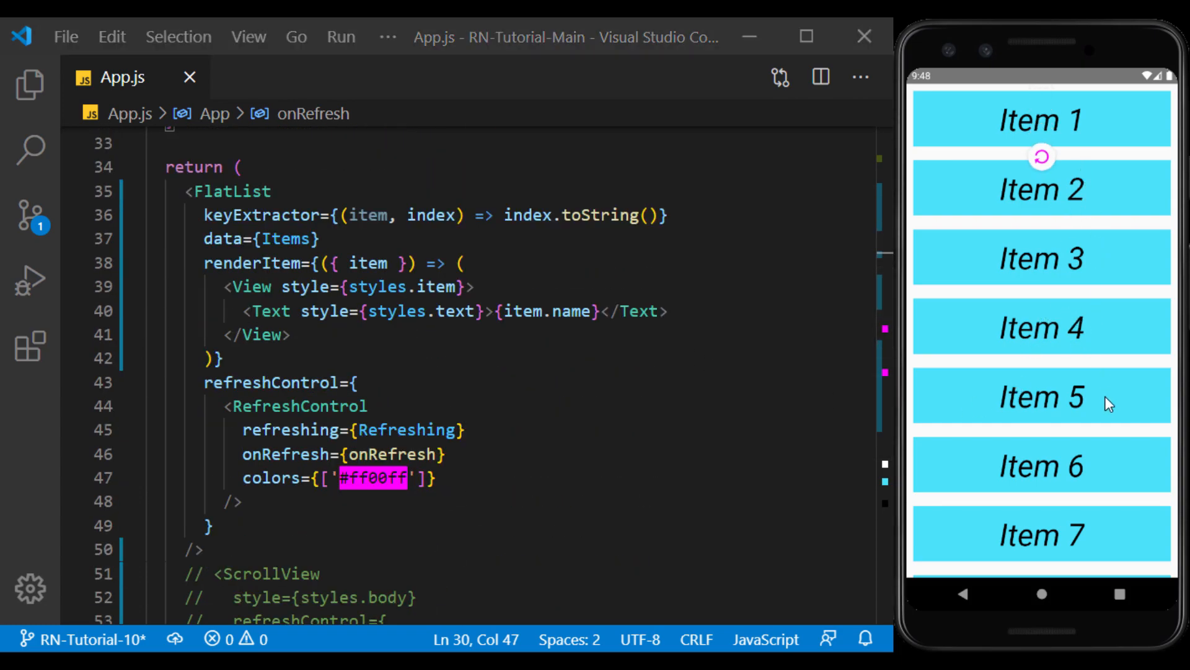
pyautogui.scroll(-3)
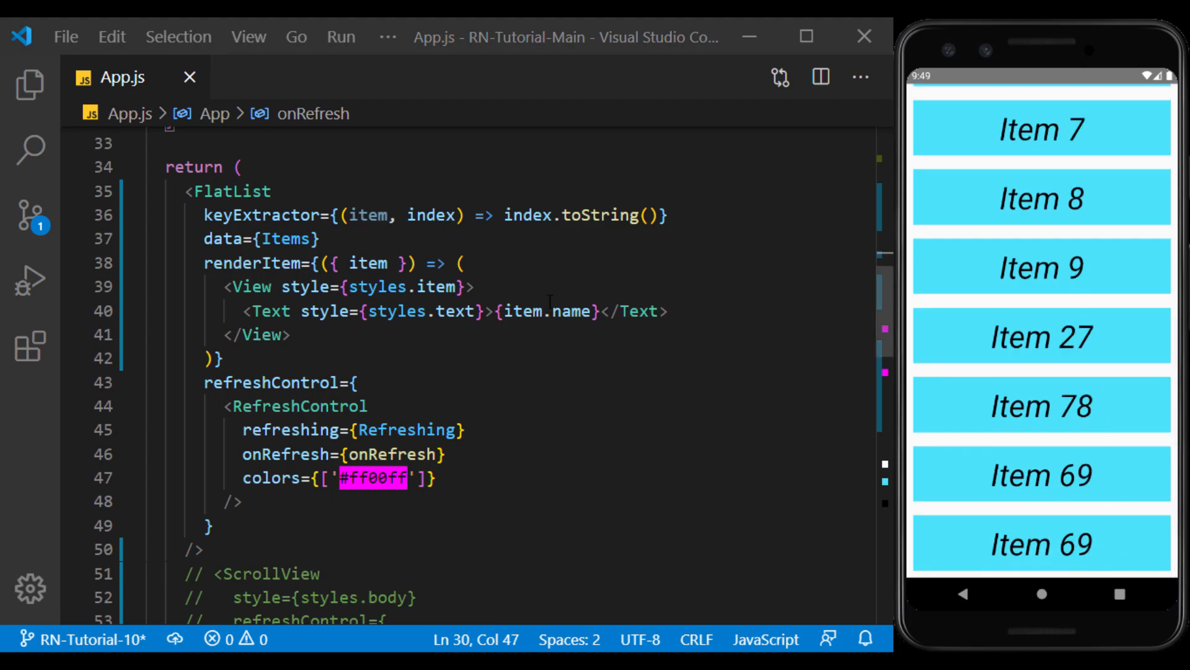
pyautogui.doubleClick(566, 216)
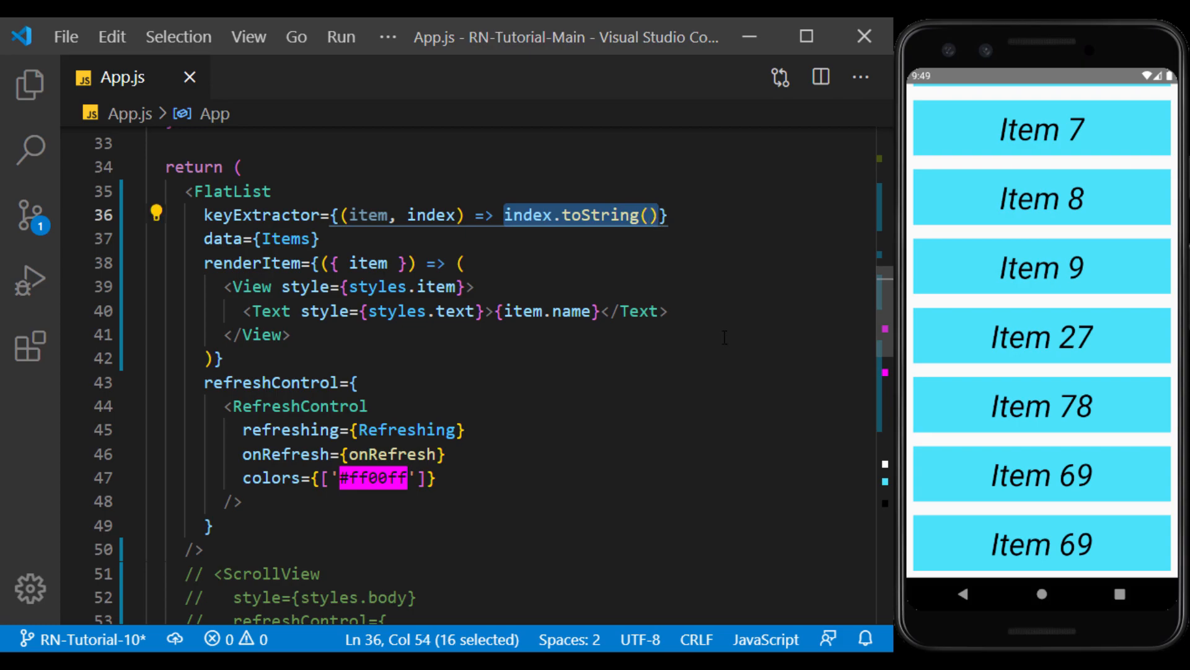
pyautogui.moveTo(713, 308)
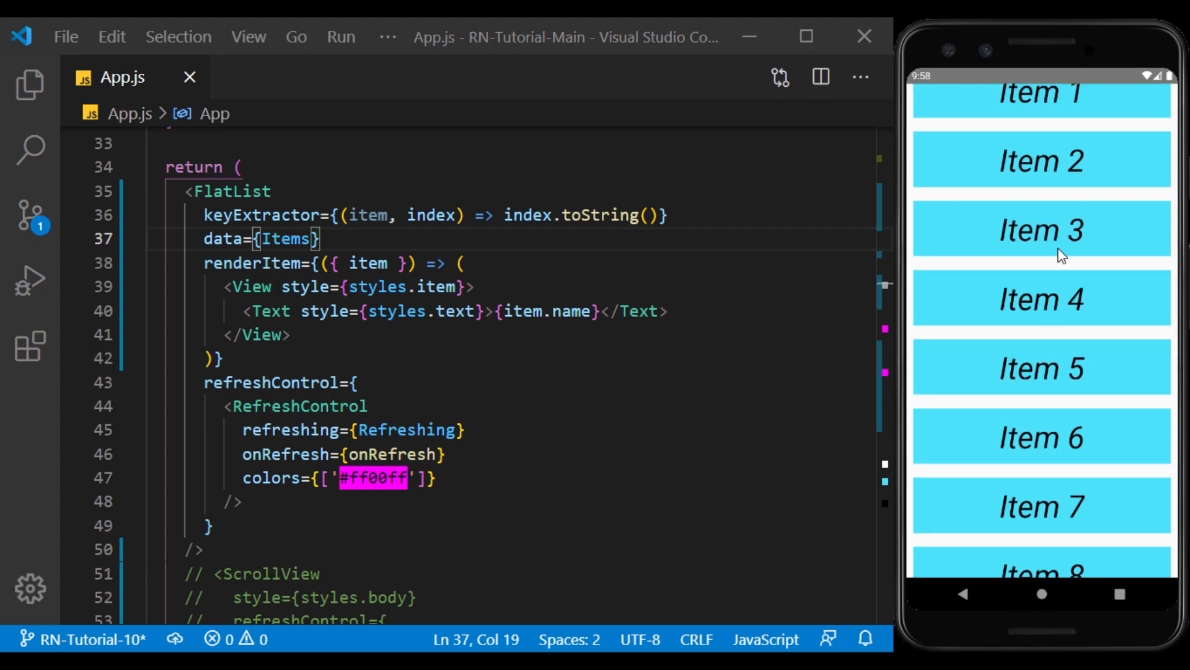
pyautogui.moveTo(741, 251)
pyautogui.write('const DATA =[')
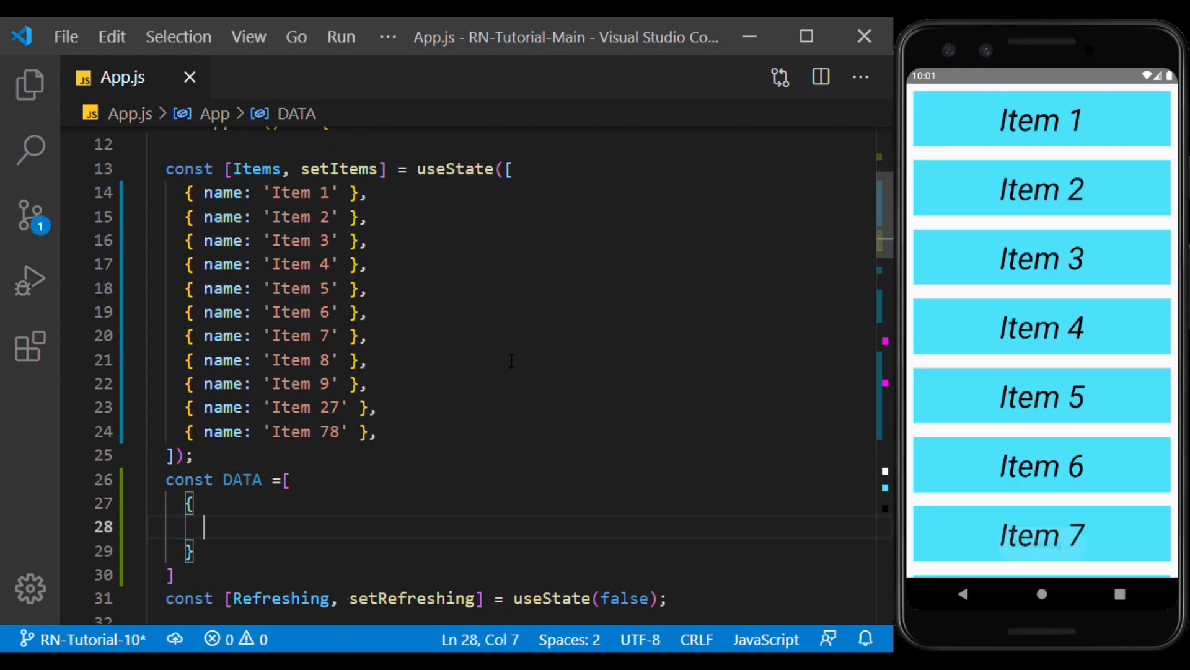
# Step: Define const DATA with sections Title 1–4, each holding its own 'Item n-m' names
pyautogui.write("title:'title1'")
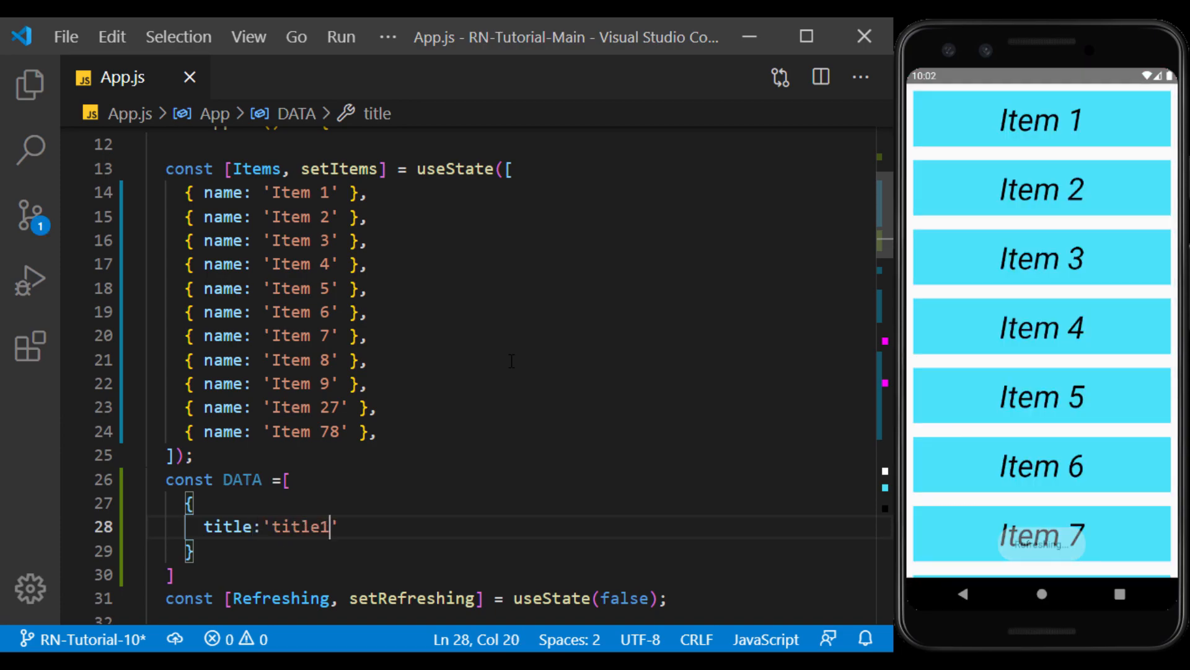
pyautogui.write("Title 1',")
pyautogui.write('data: [],')
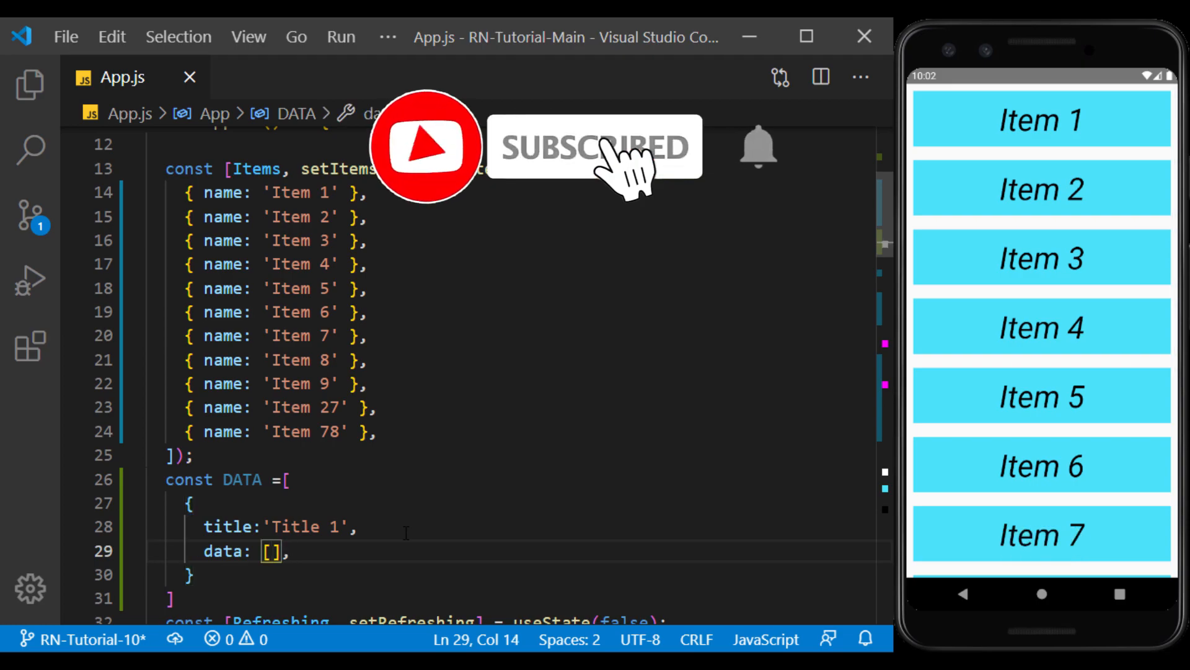
pyautogui.write("'Item '")
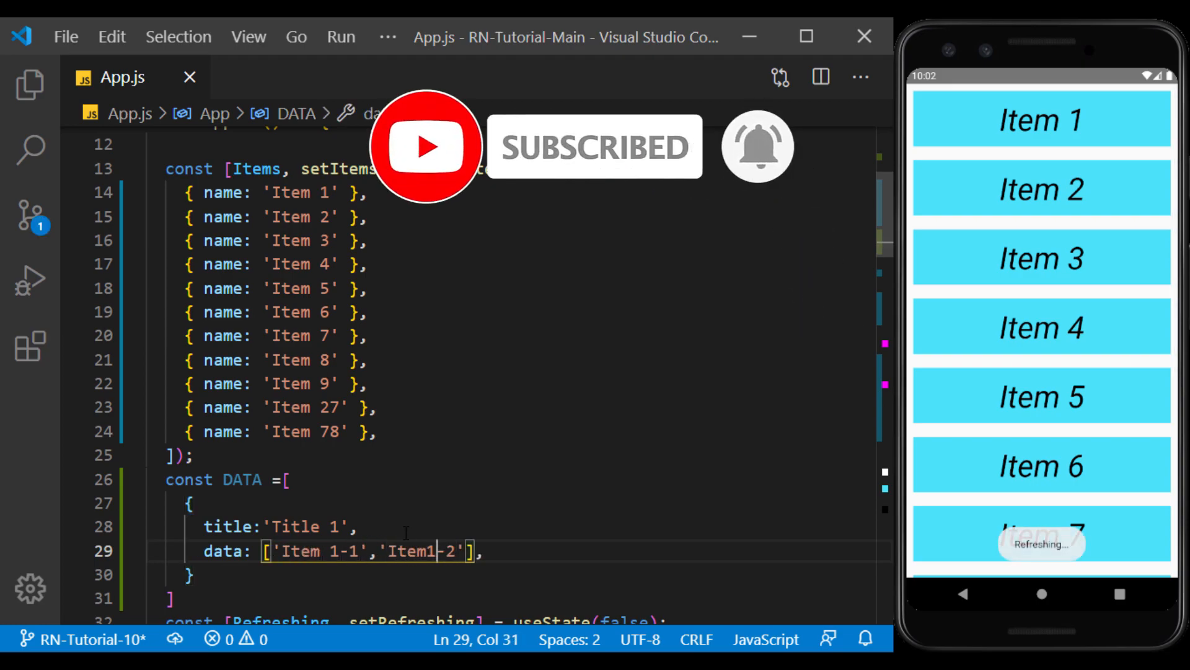
pyautogui.write(", 'Item 1-3'")
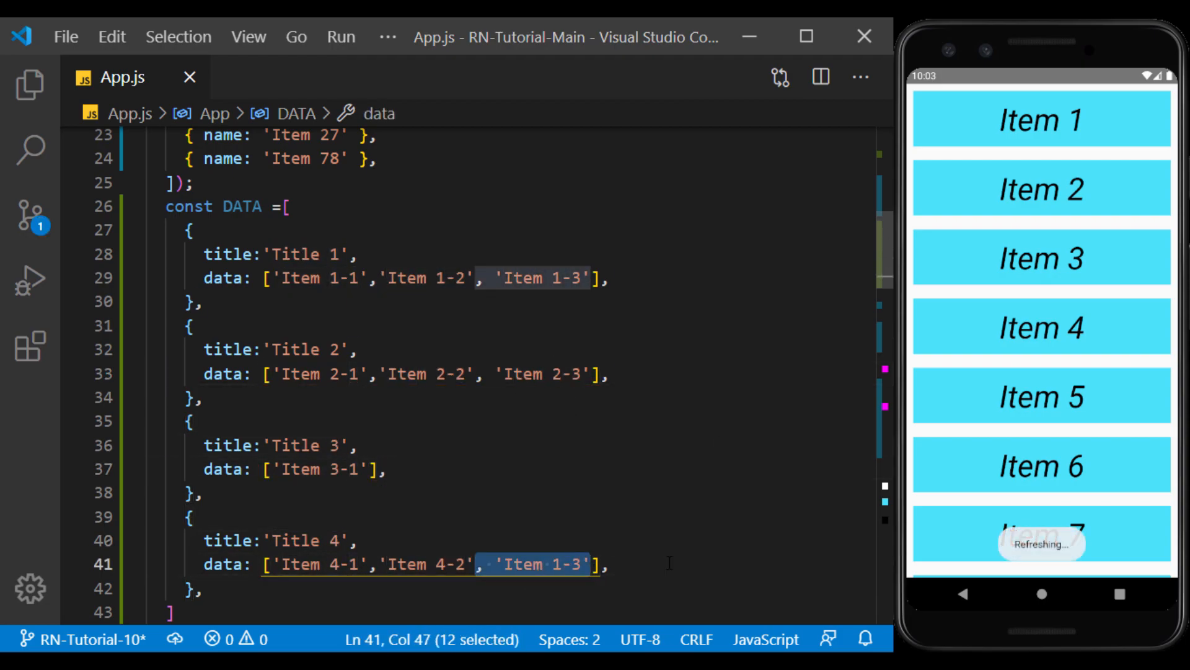
pyautogui.press('Delete')
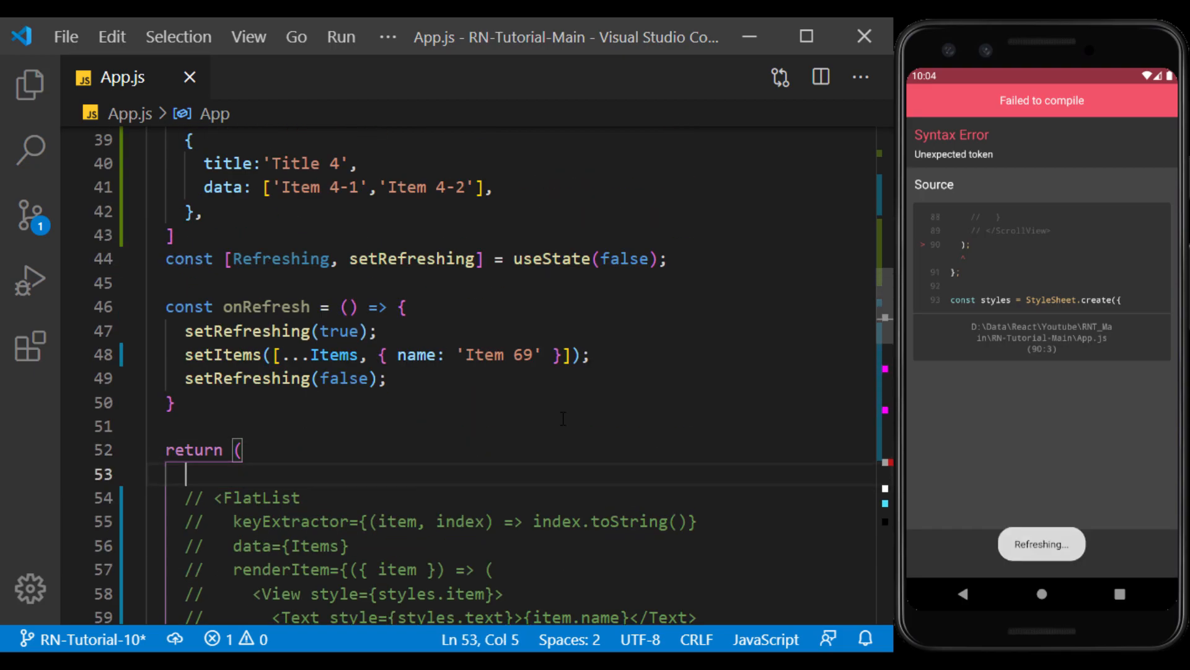
# Step: Replace the FlatList with a SectionList taking sections={DATA}
pyautogui.write('<Sect')
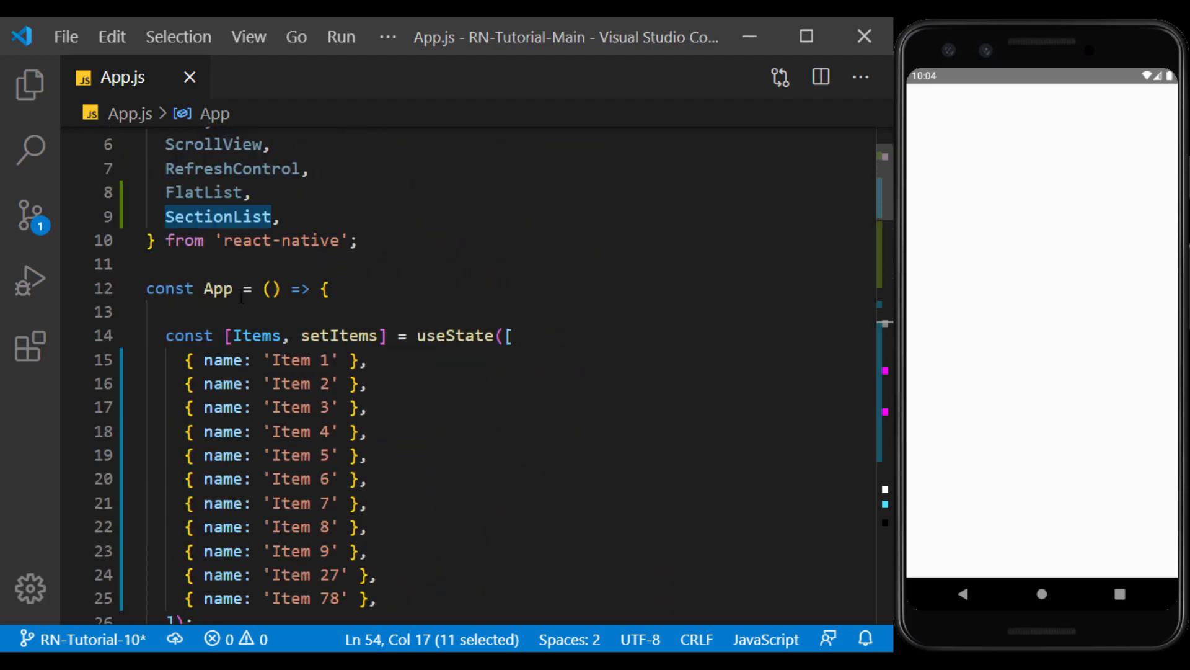
pyautogui.scroll(-3)
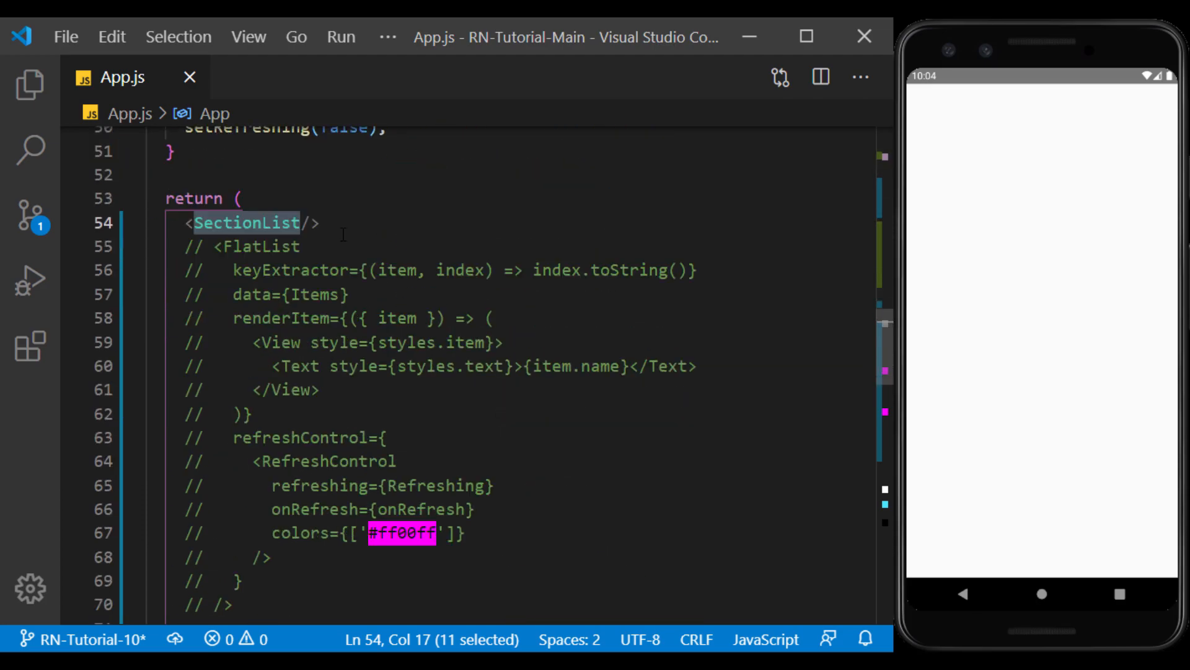
pyautogui.write('sections={')
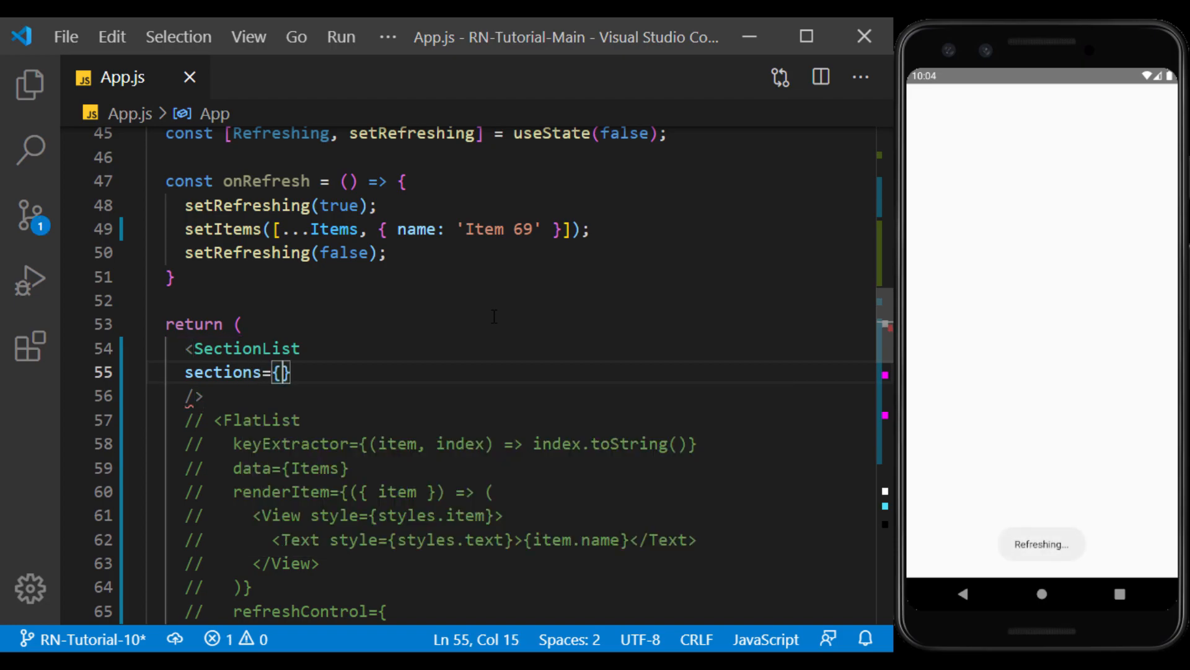
pyautogui.write('DATA')
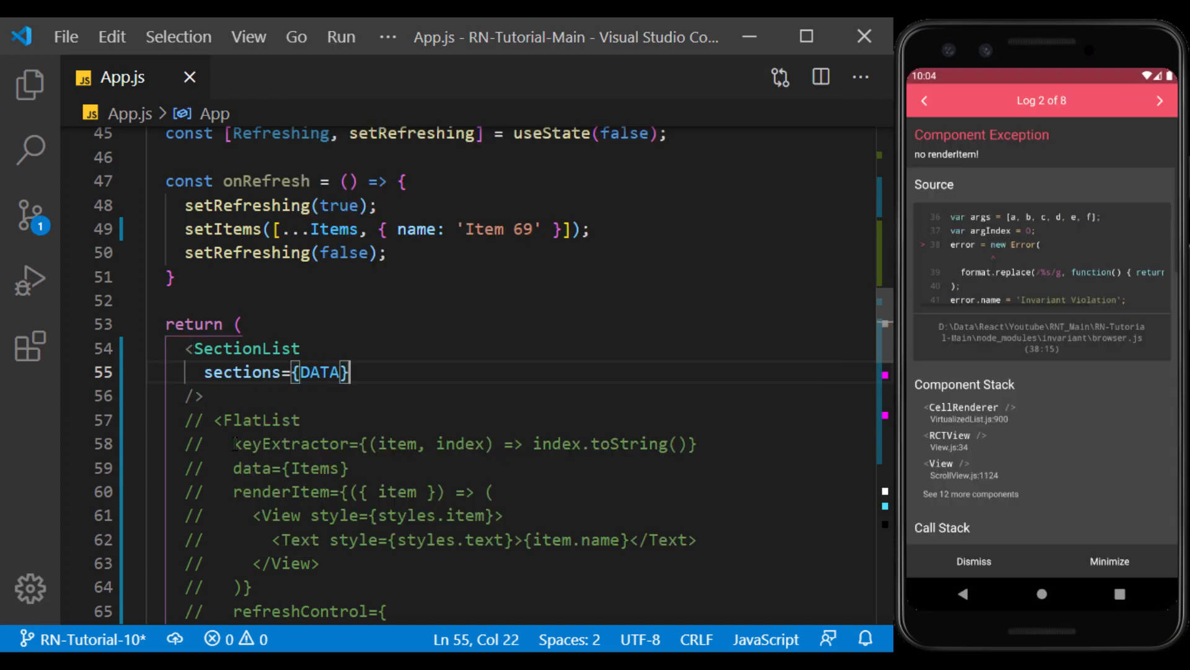
# Step: Give the SectionList a renderItem ({item}) returning a styled View and Text row
pyautogui.moveTo(232, 444); pyautogui.dragTo(697, 444)
pyautogui.write('renderItem={')
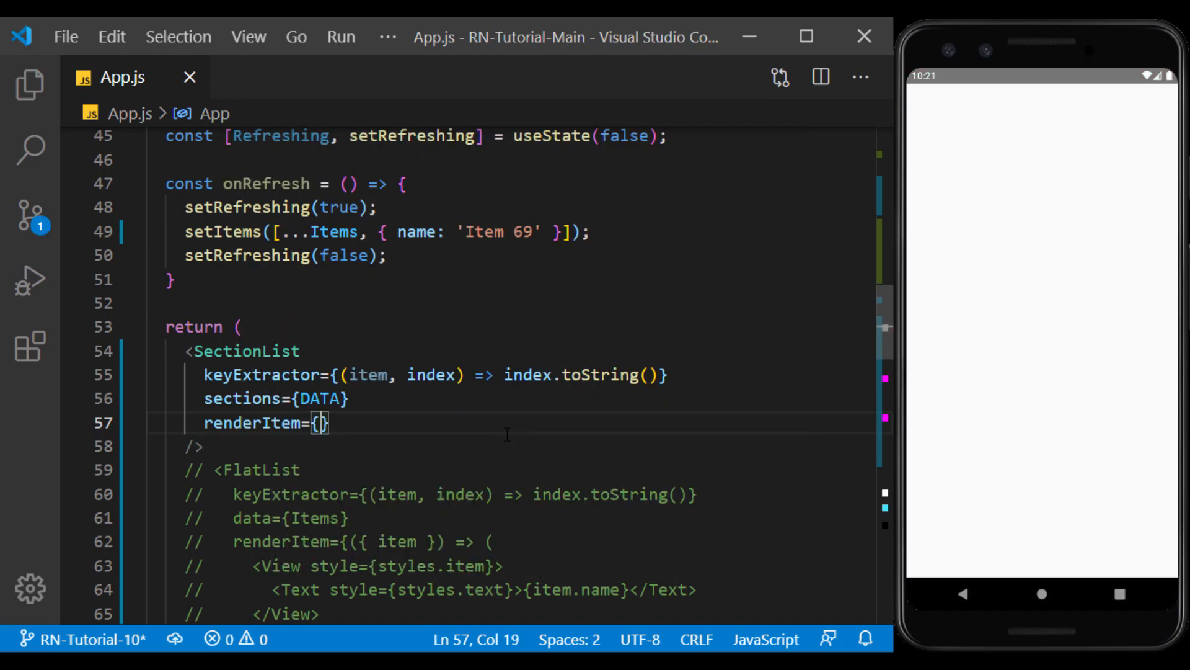
pyautogui.write('({item})')
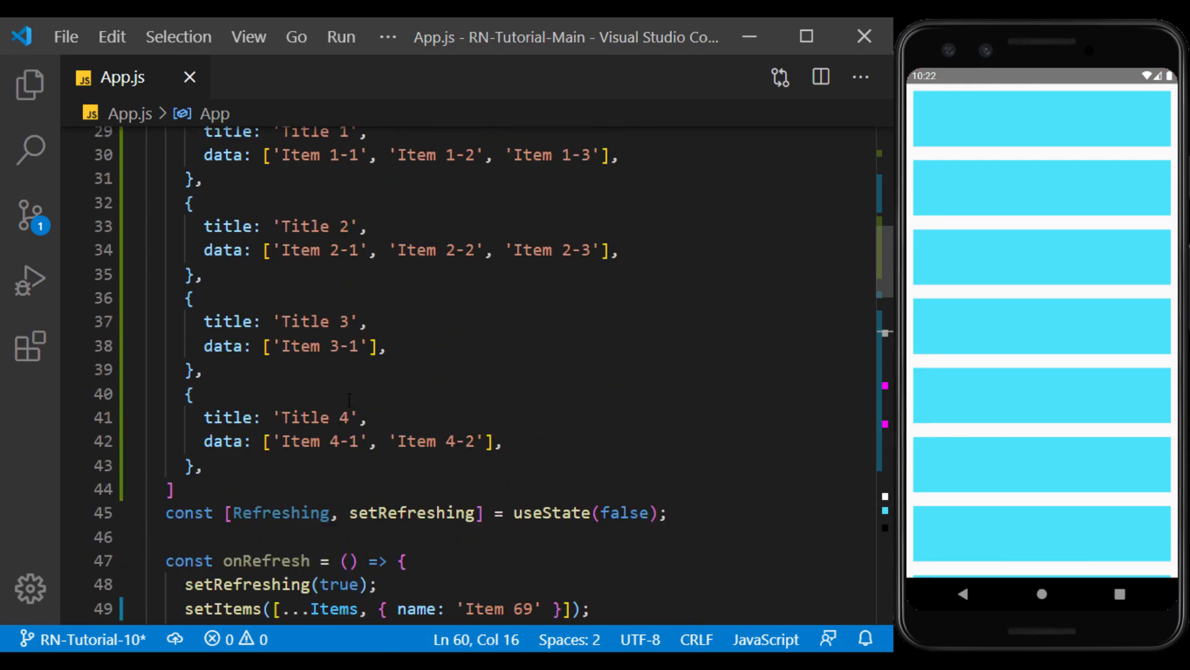
pyautogui.moveTo(192, 393); pyautogui.dragTo(201, 465)
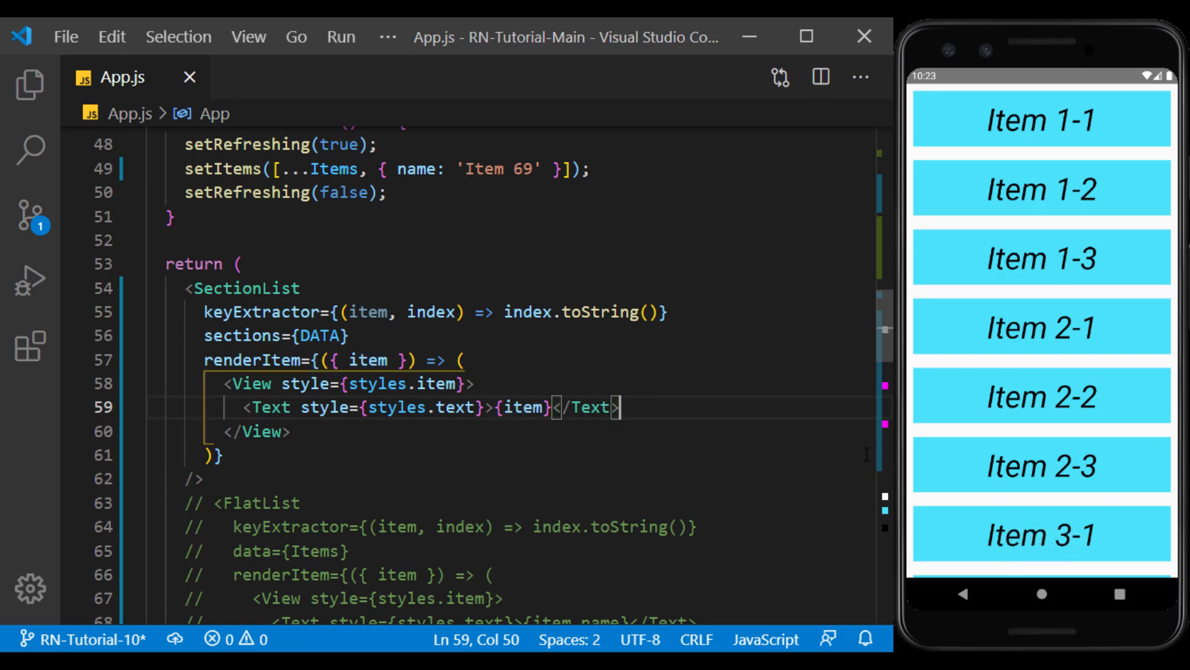
# Step: Add a renderSectionHeader prop that destructures section into a styled View
pyautogui.scroll(-3)
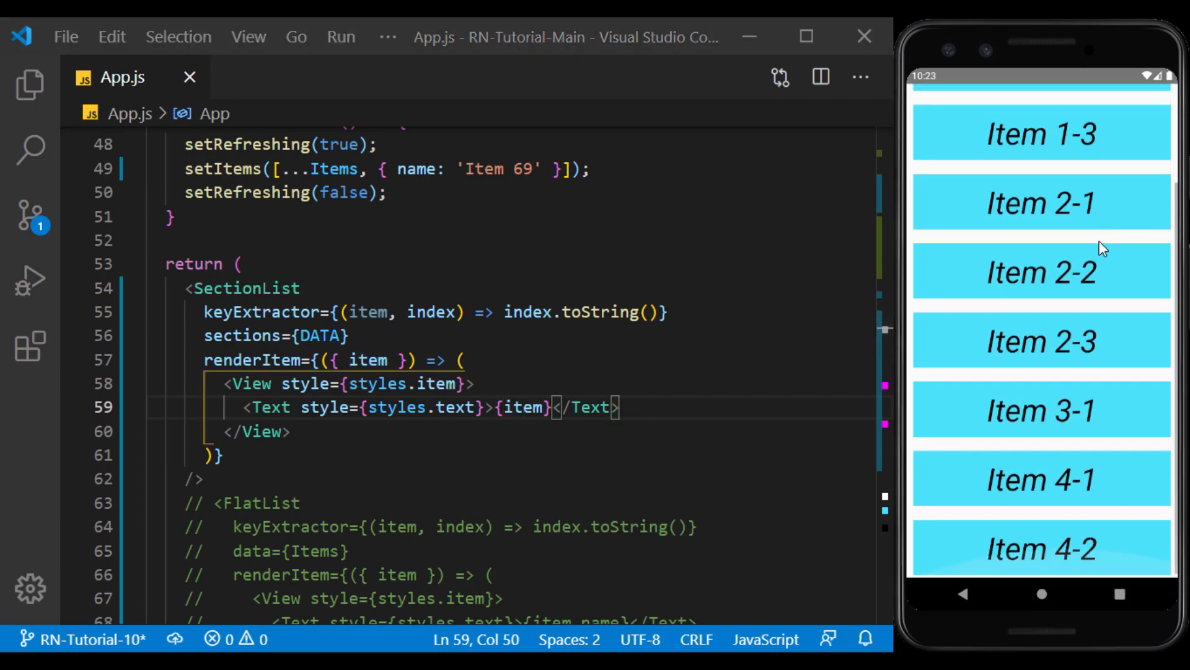
pyautogui.write('renderSectionHeader={')
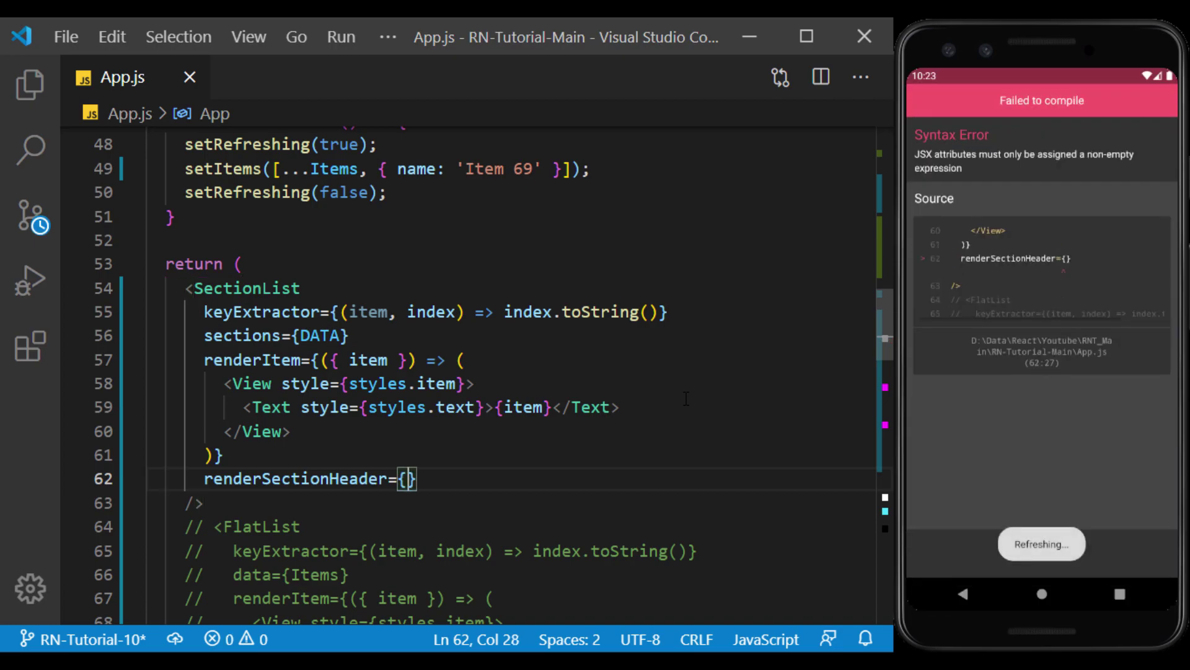
pyautogui.write('({')
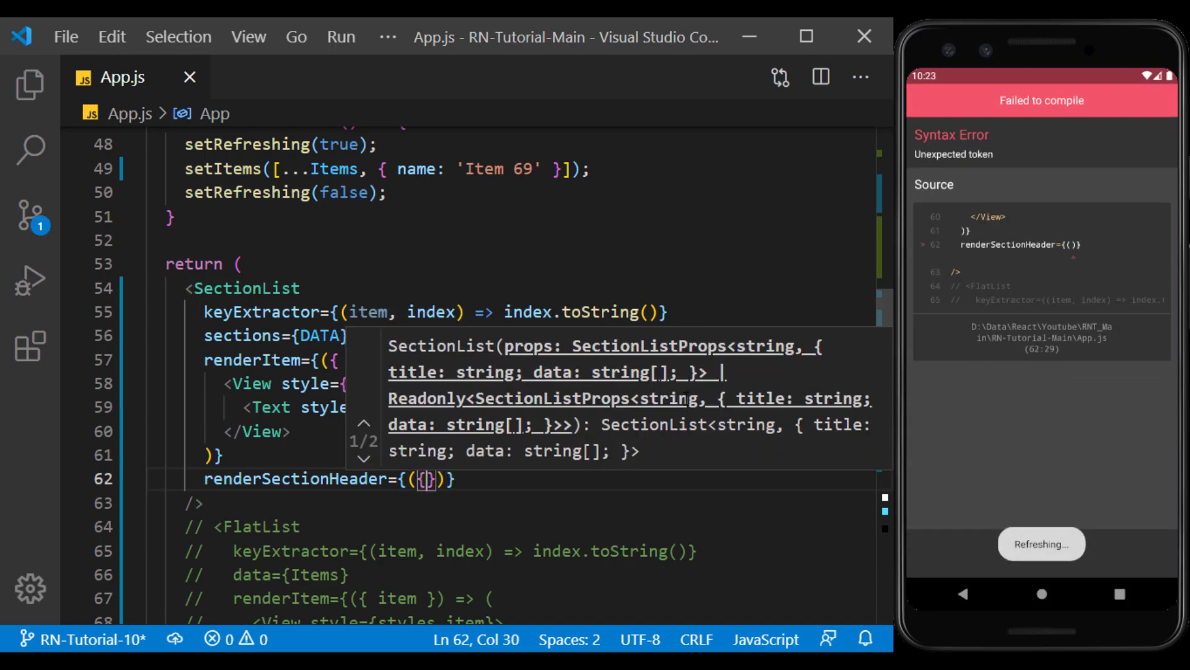
pyautogui.write('section')
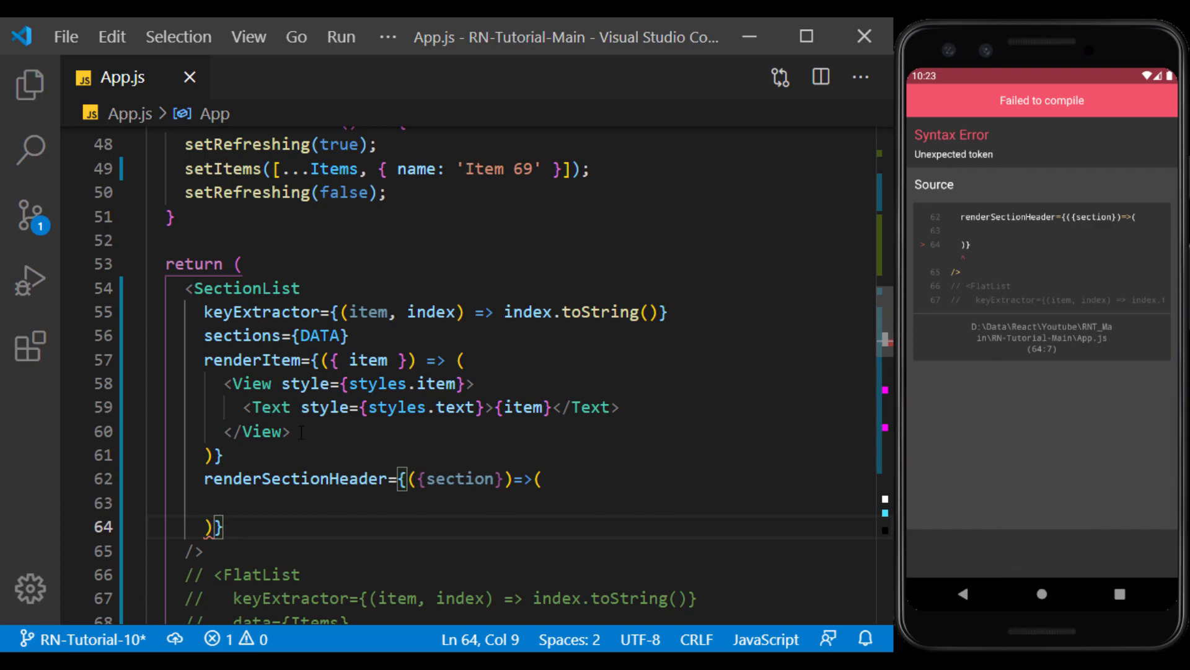
# Step: Fill the header body with Text showing section.title and tidy the surrounding code
pyautogui.click(313, 500)
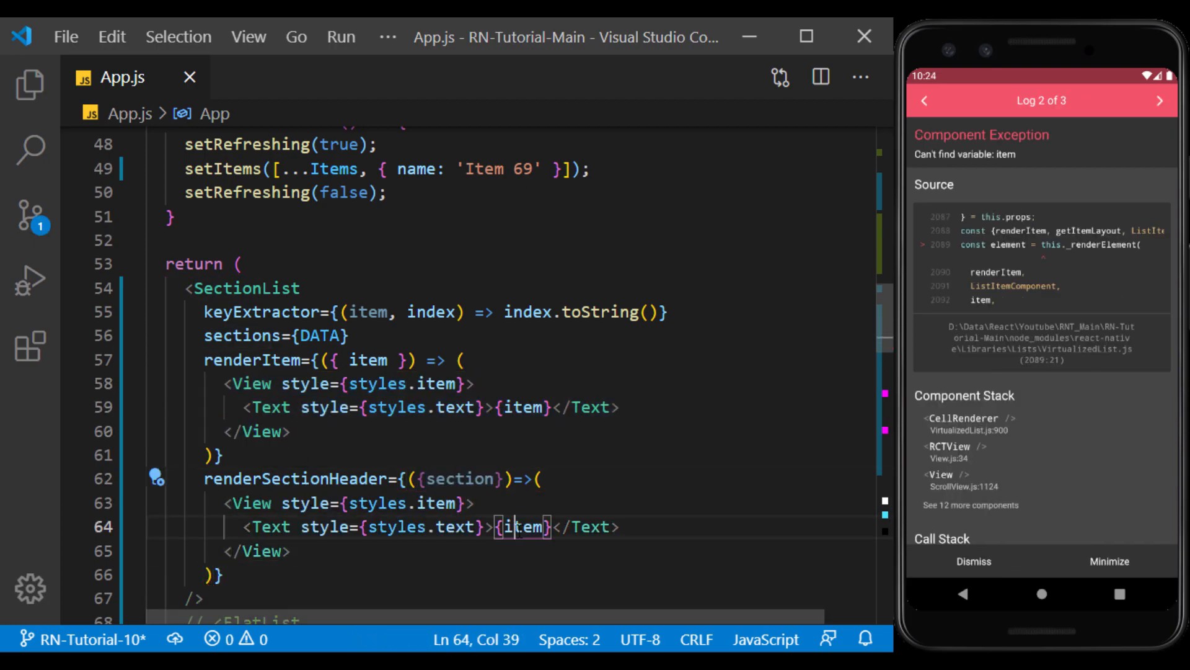
pyautogui.write('section.')
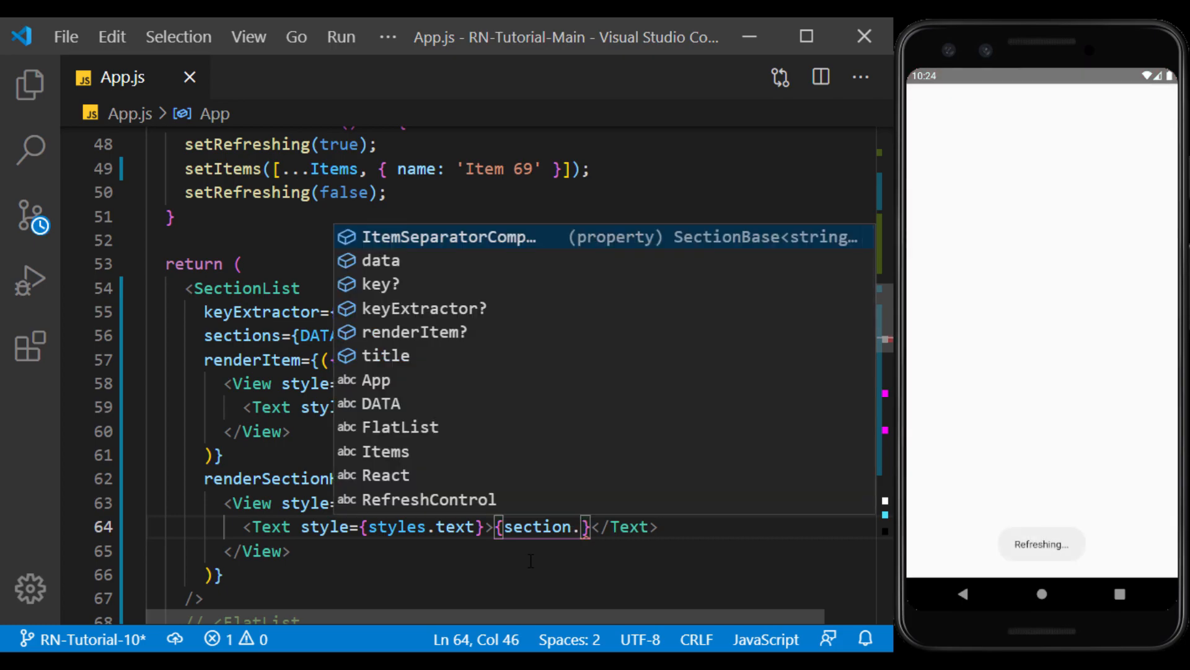
pyautogui.write('title')
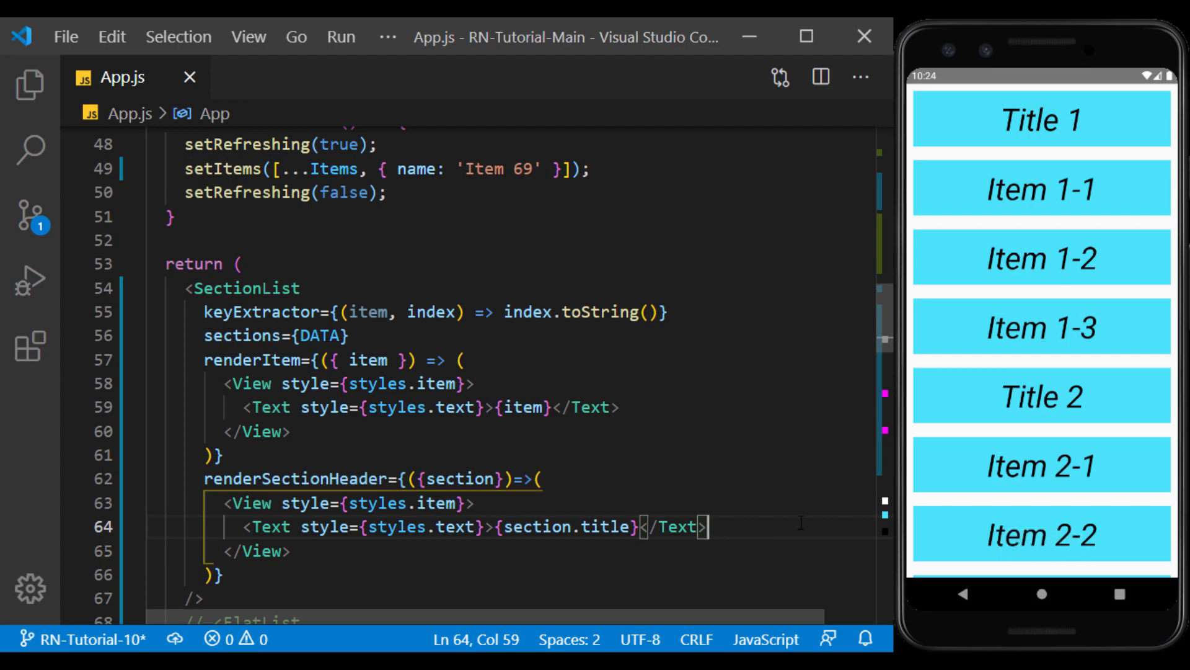
pyautogui.scroll(-3)
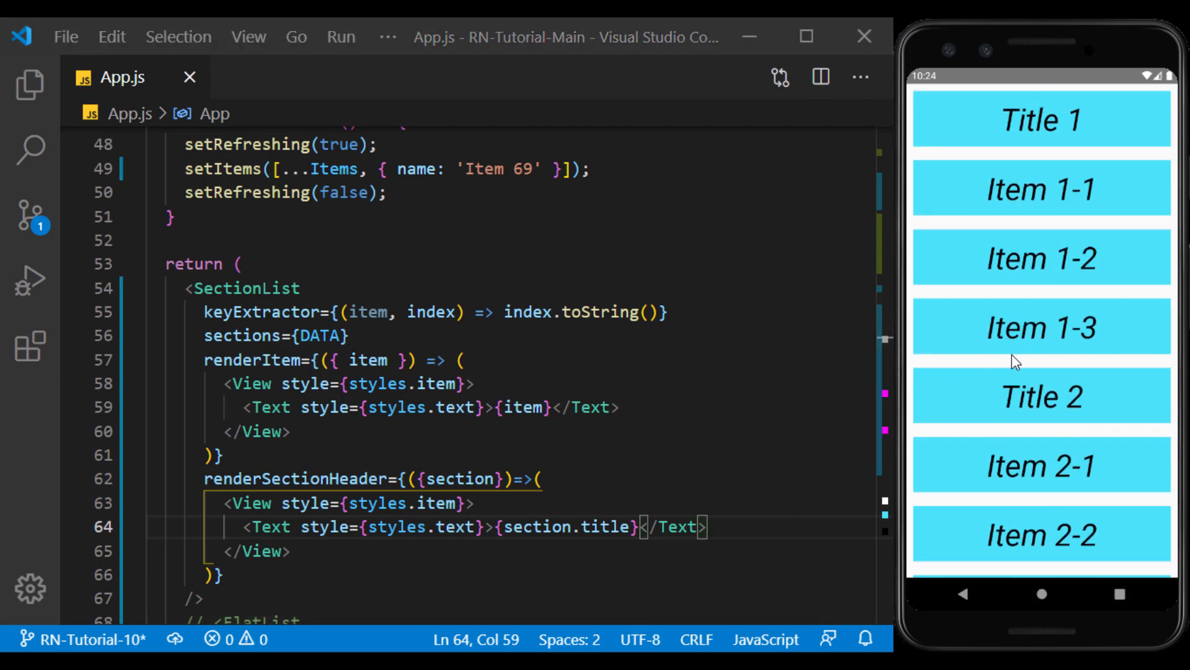
pyautogui.press('Delete')
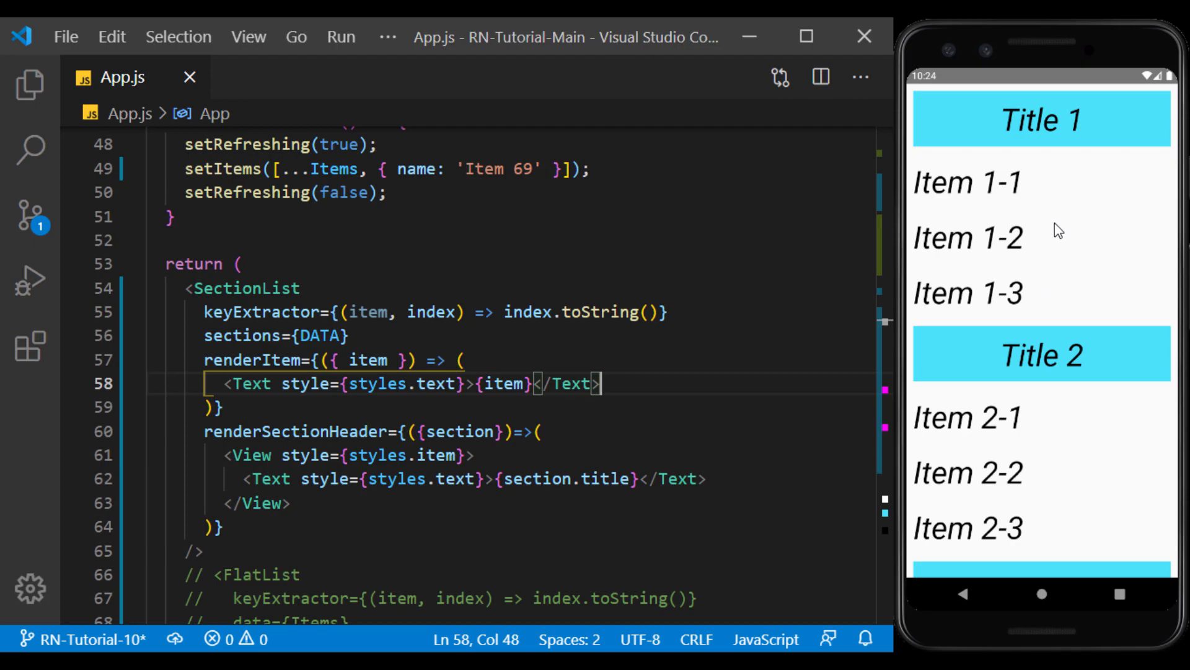
pyautogui.moveTo(1058, 429)
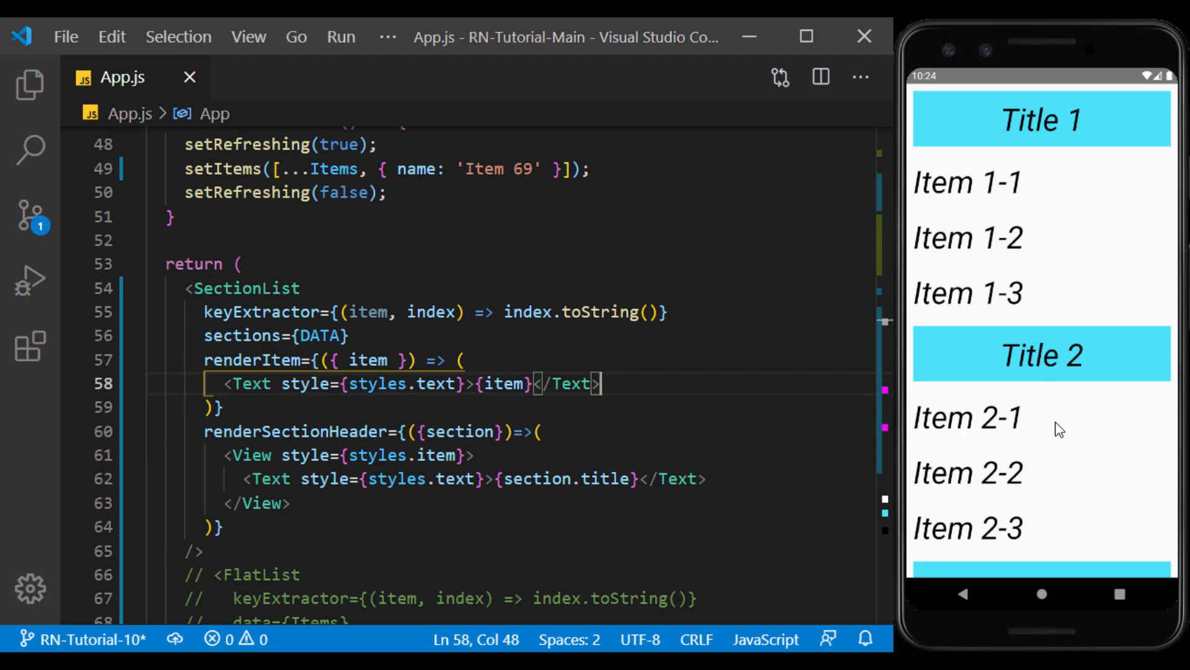
pyautogui.moveTo(1084, 510)
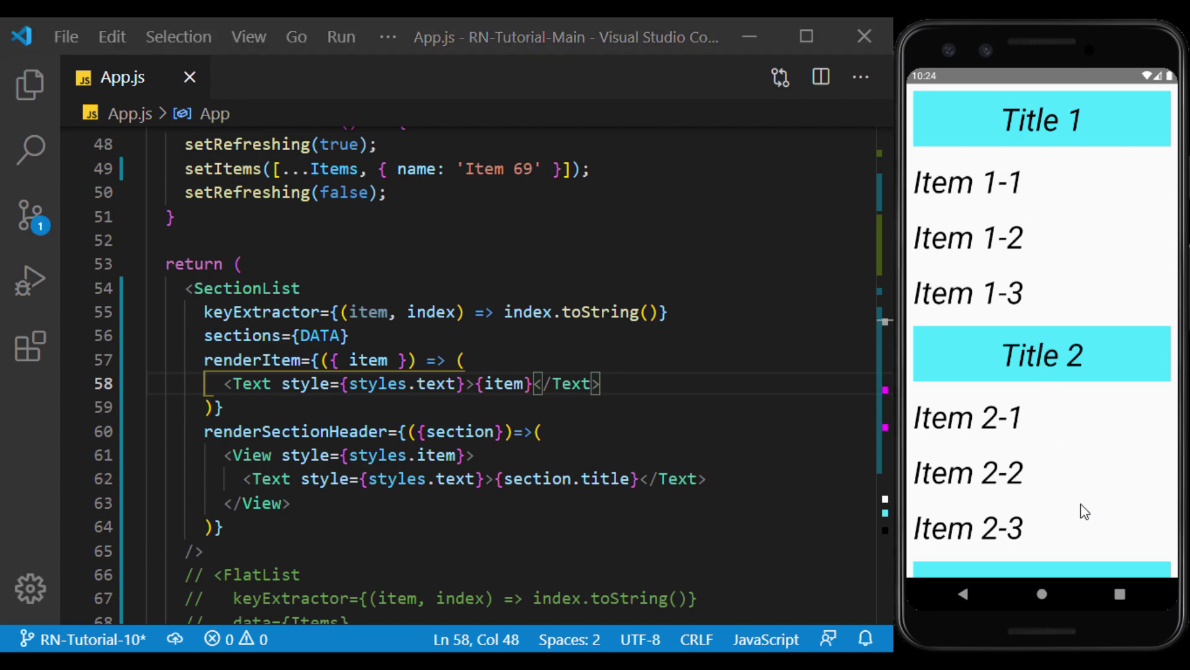
# Step: Scroll renderItem into view so items return only the styled Text
pyautogui.scroll(-3)
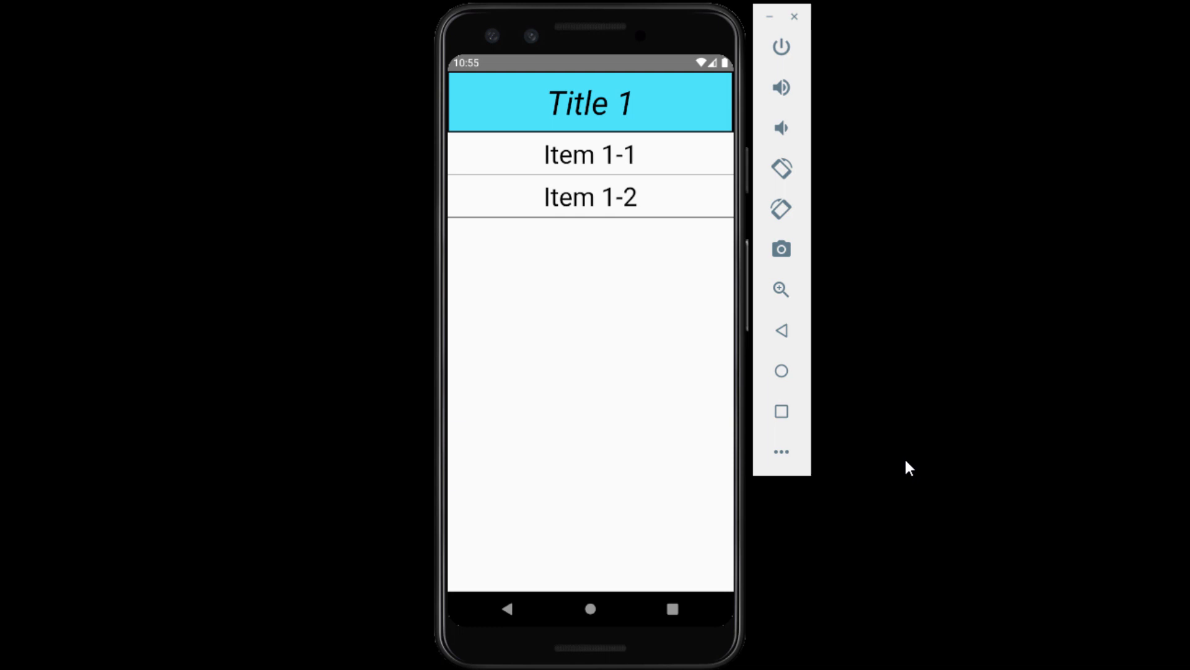
pyautogui.moveTo(589, 275)
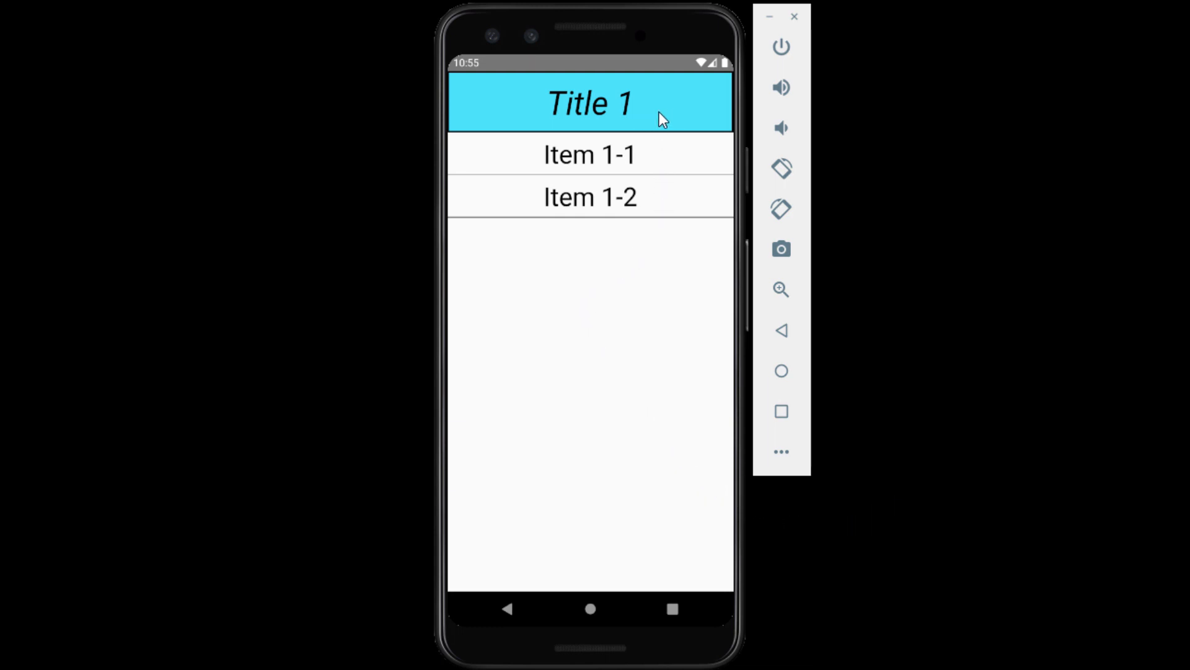
pyautogui.moveTo(662, 247)
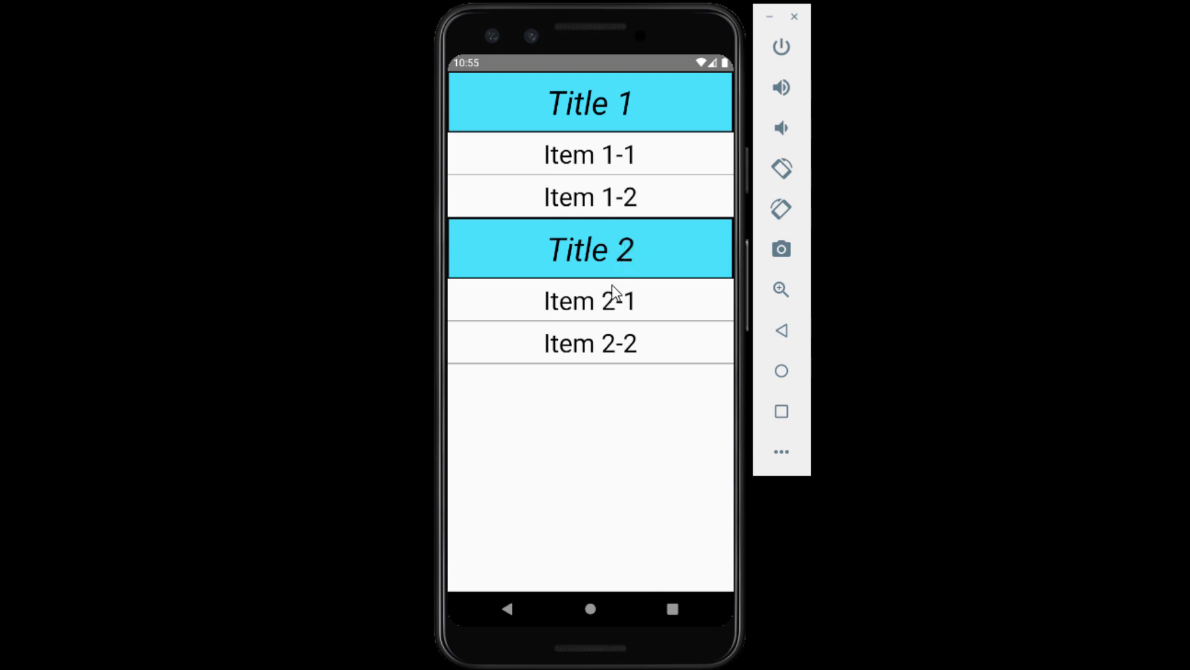
pyautogui.moveTo(608, 346)
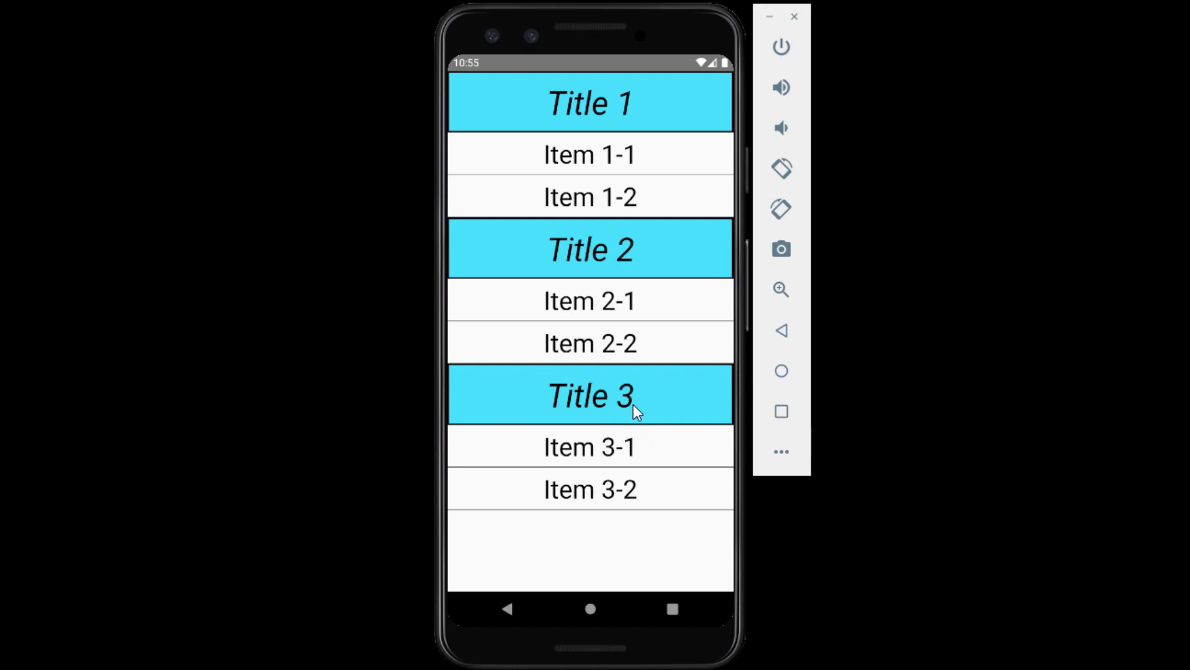
pyautogui.moveTo(638, 236)
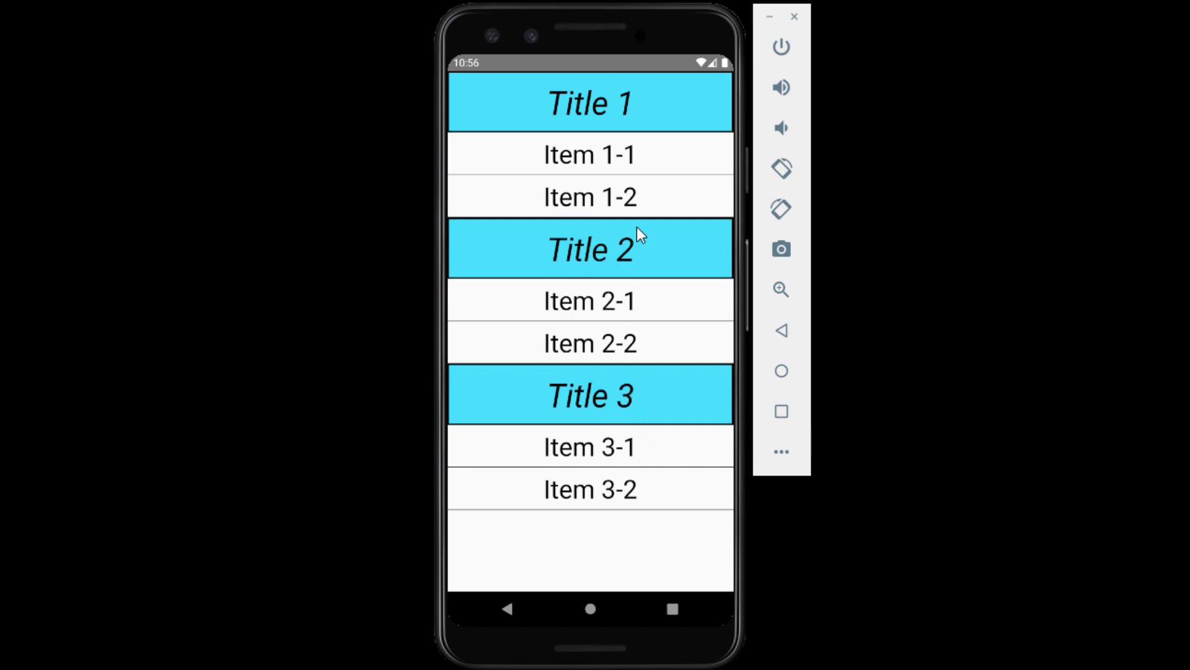
# Step: Scroll the emulator list through sections Title 1 to Title 7, each with two items
pyautogui.scroll(-3)
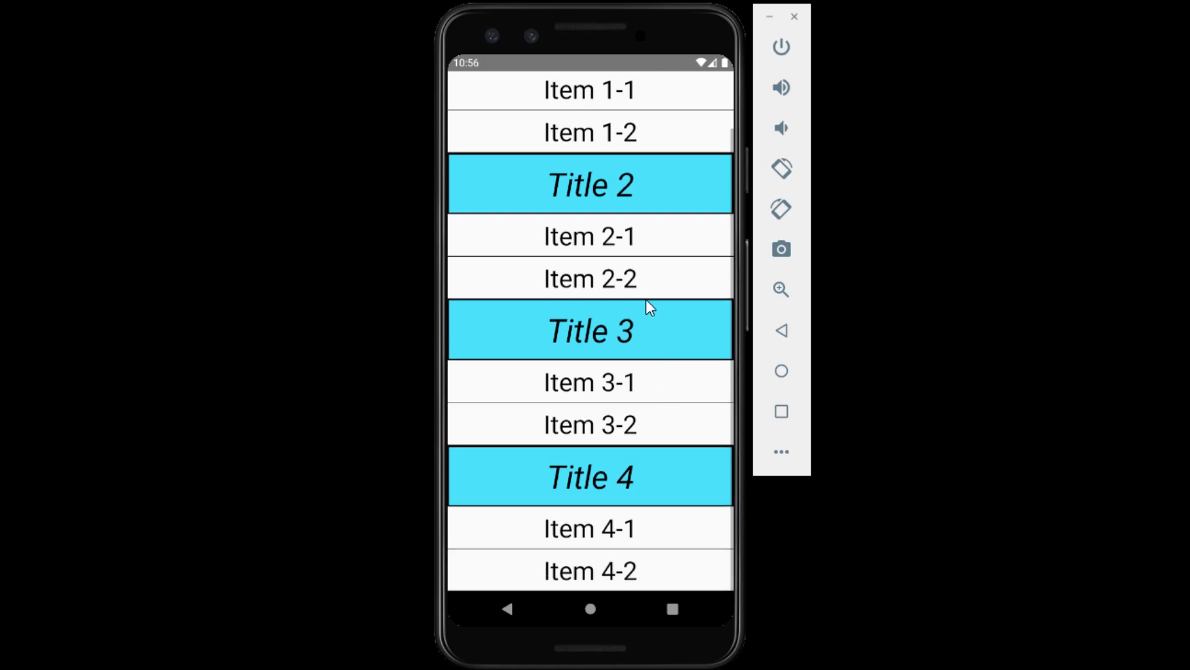
pyautogui.scroll(-3)
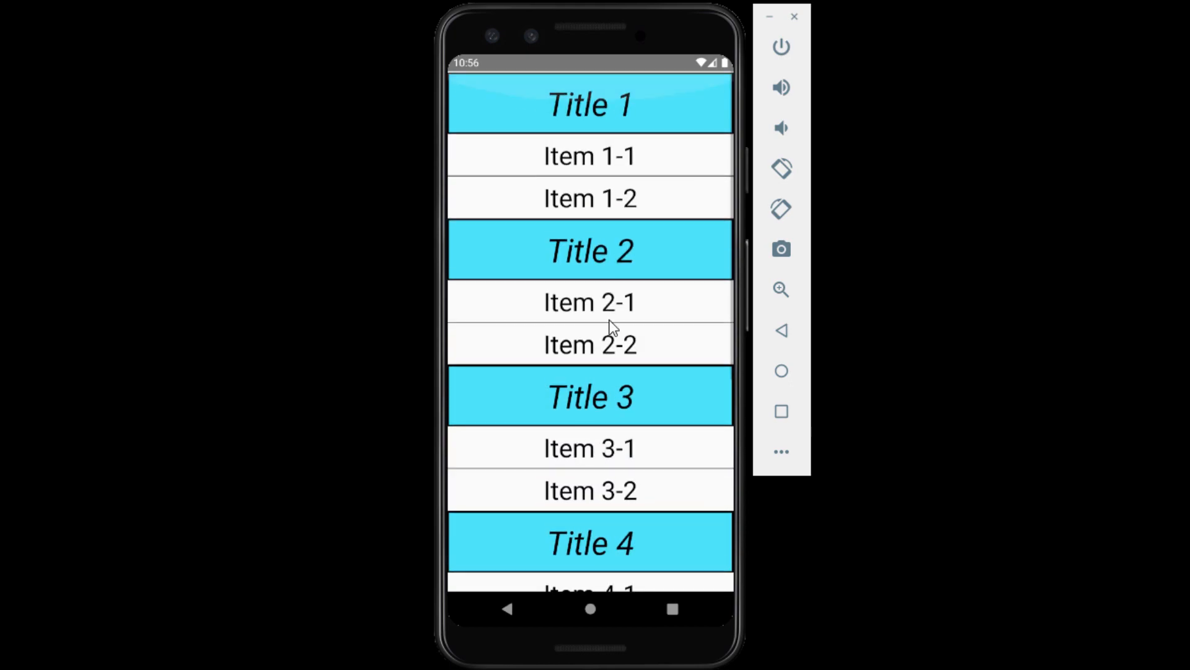
pyautogui.scroll(-3)
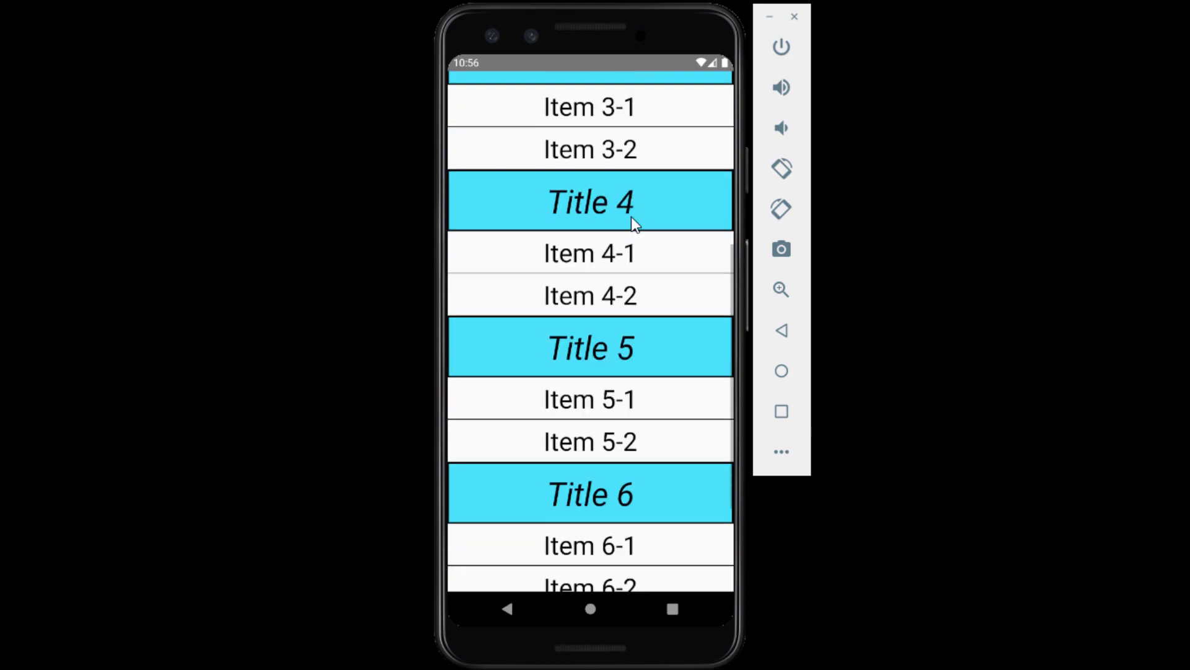
pyautogui.scroll(-3)
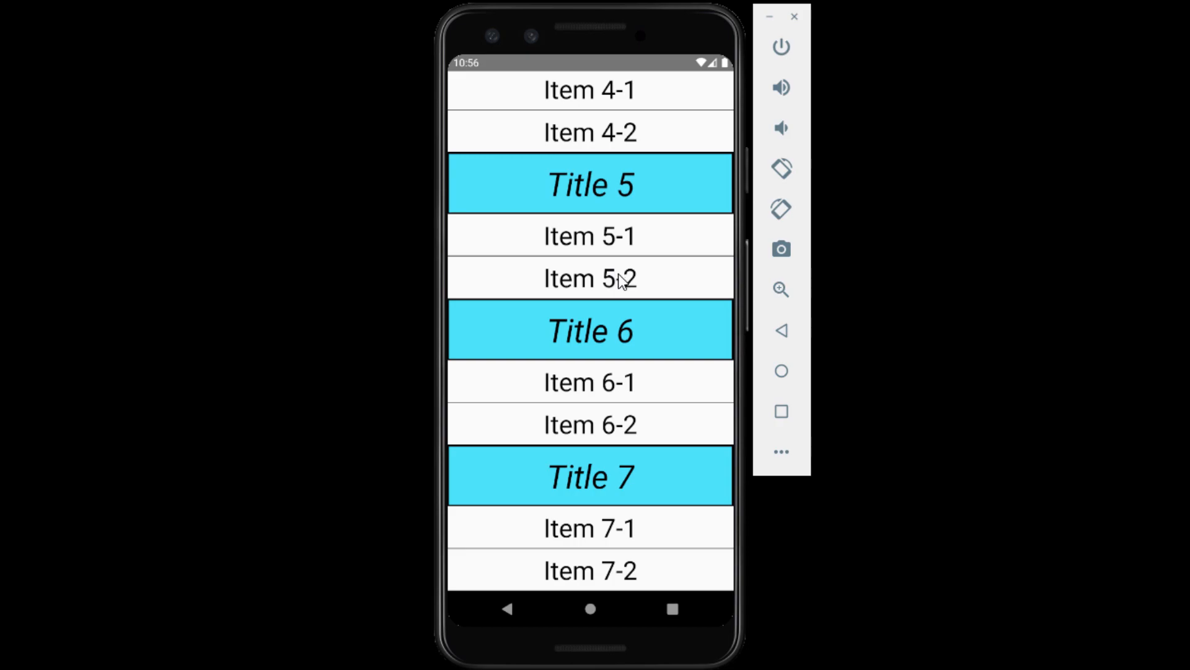
pyautogui.moveTo(774, 352)
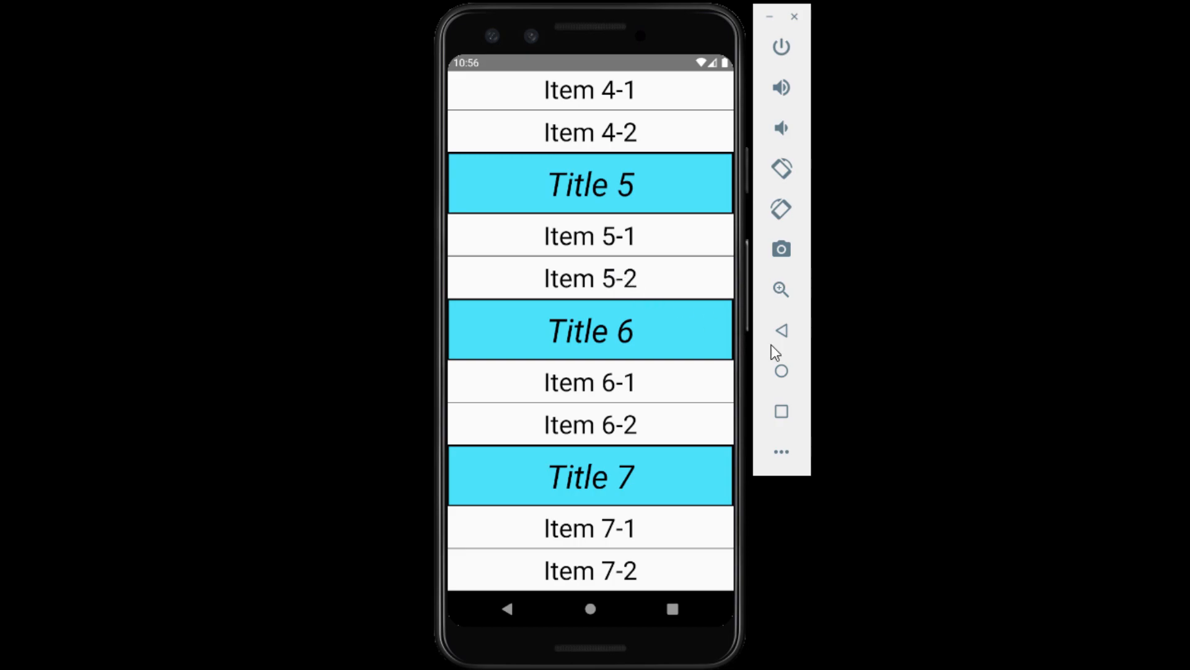
pyautogui.moveTo(883, 360)
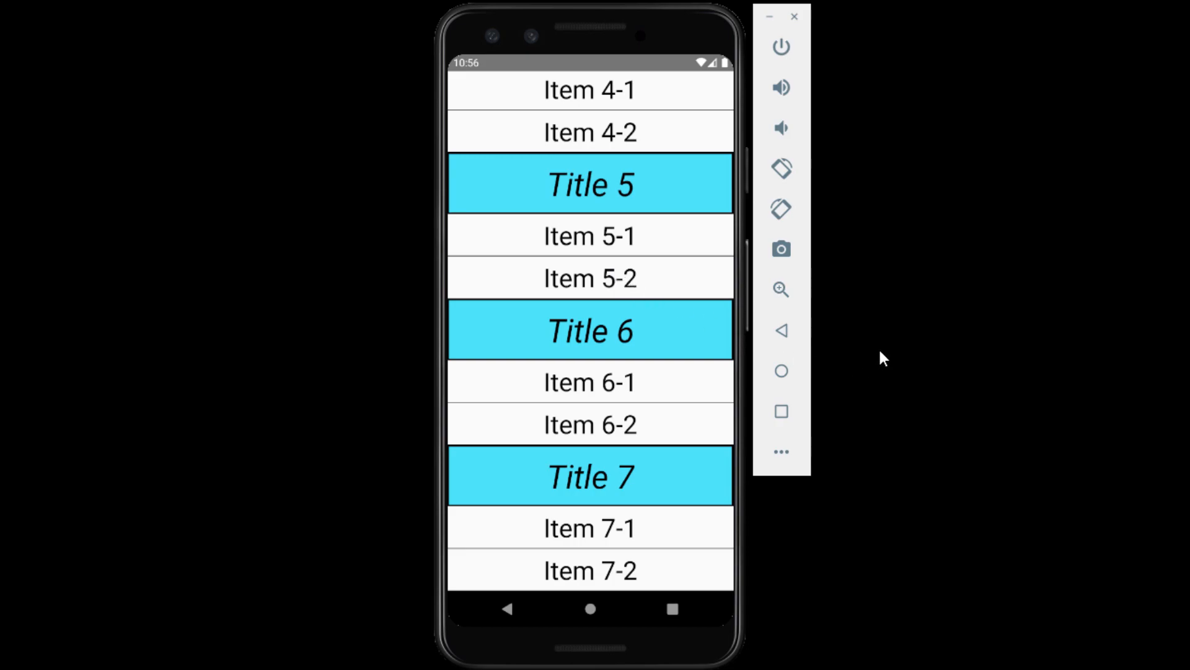